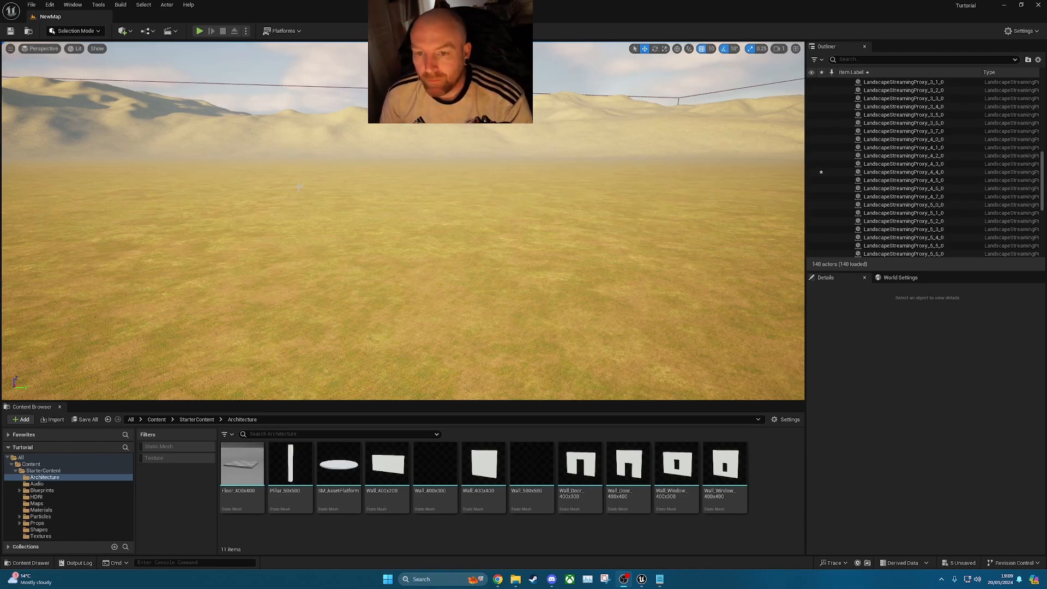
pyautogui.moveTo(72, 5)
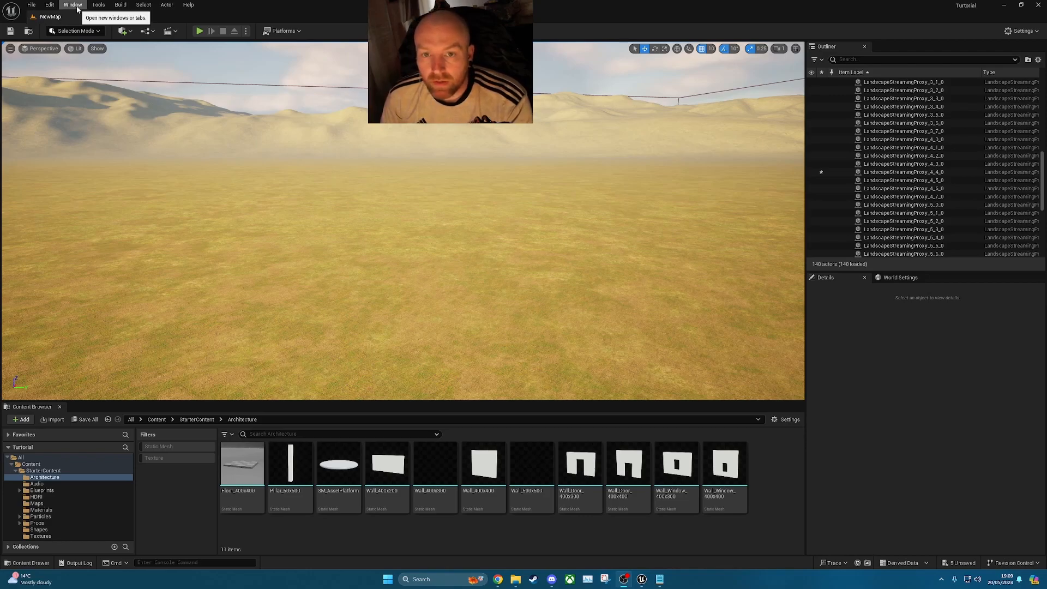
# Step: Browse the Window menu, then open the Edit menu to reach Plugins
pyautogui.click(72, 5)
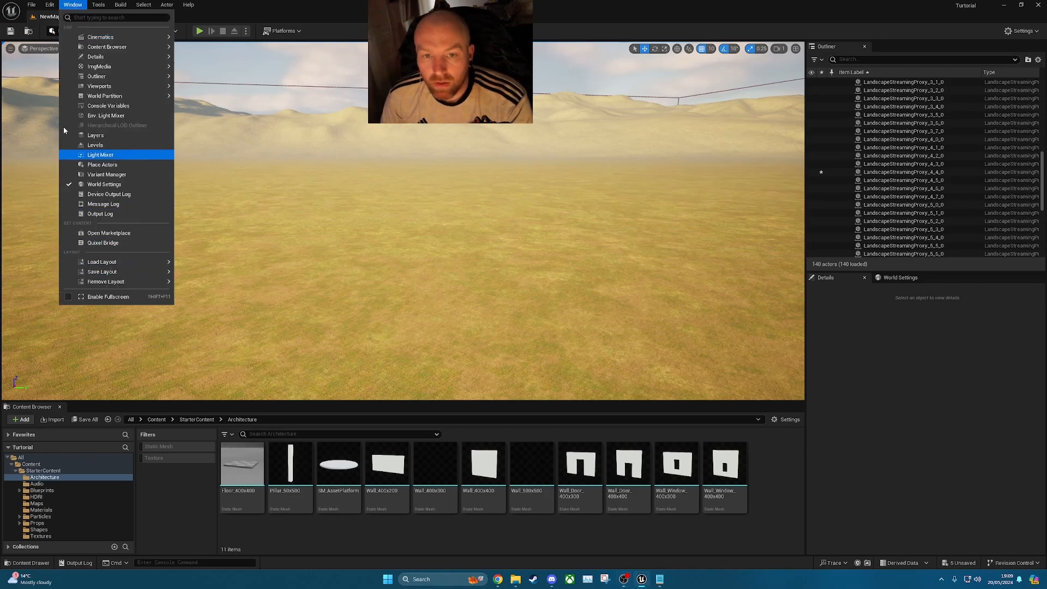
pyautogui.click(50, 5)
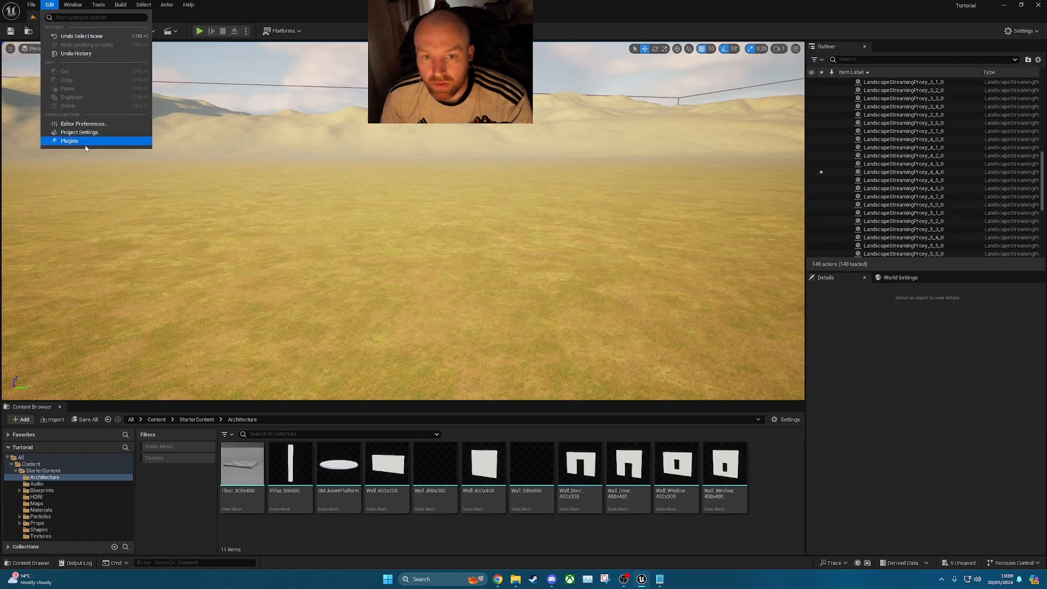
# Step: Search the plugin list for 'water' and enable the Water and Water Extras plugins
pyautogui.click(69, 141)
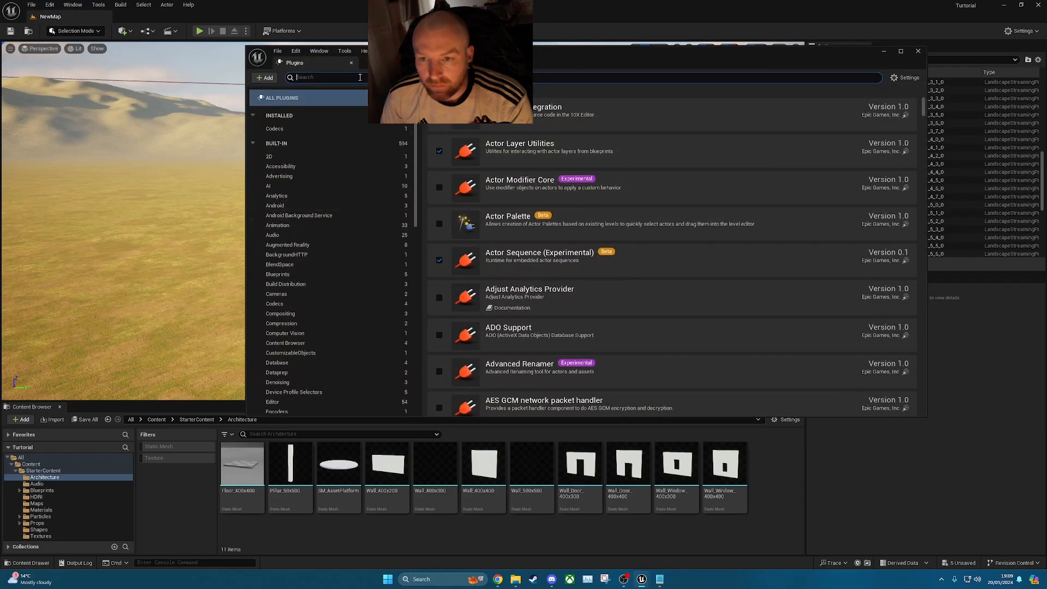
pyautogui.write('water')
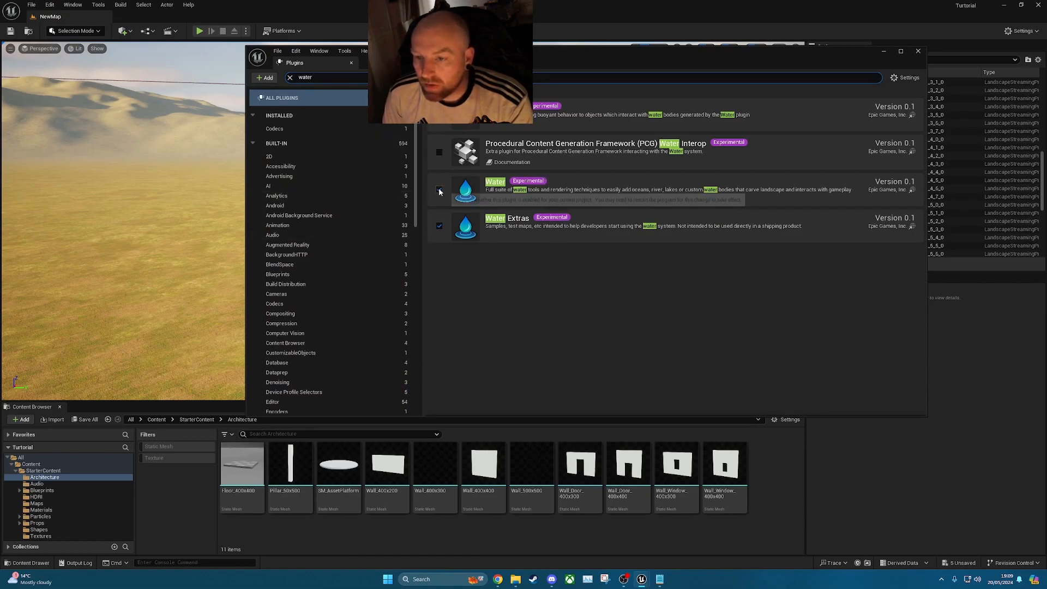
pyautogui.click(438, 190)
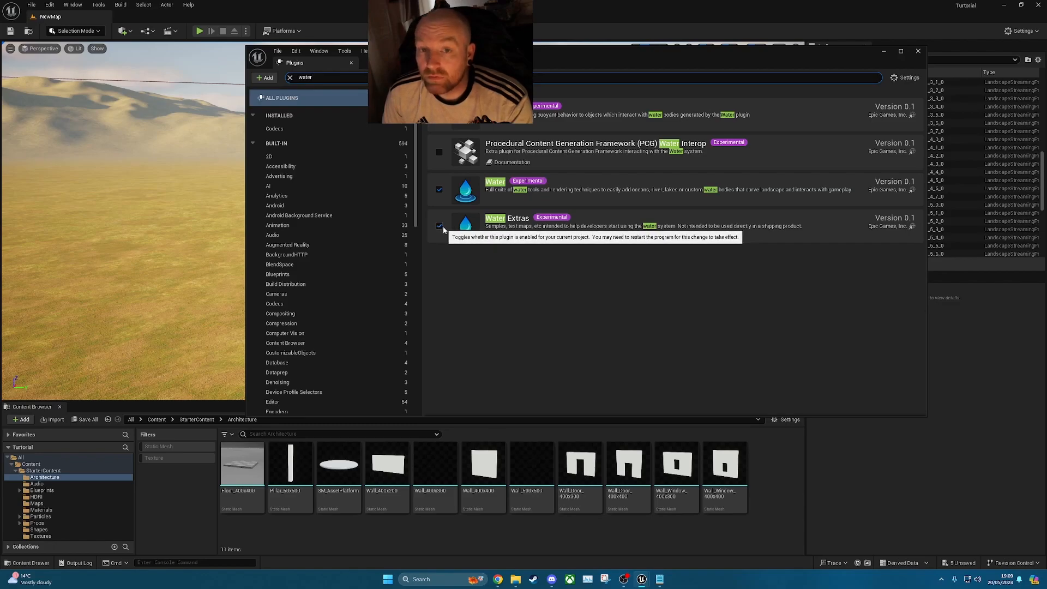
pyautogui.click(438, 225)
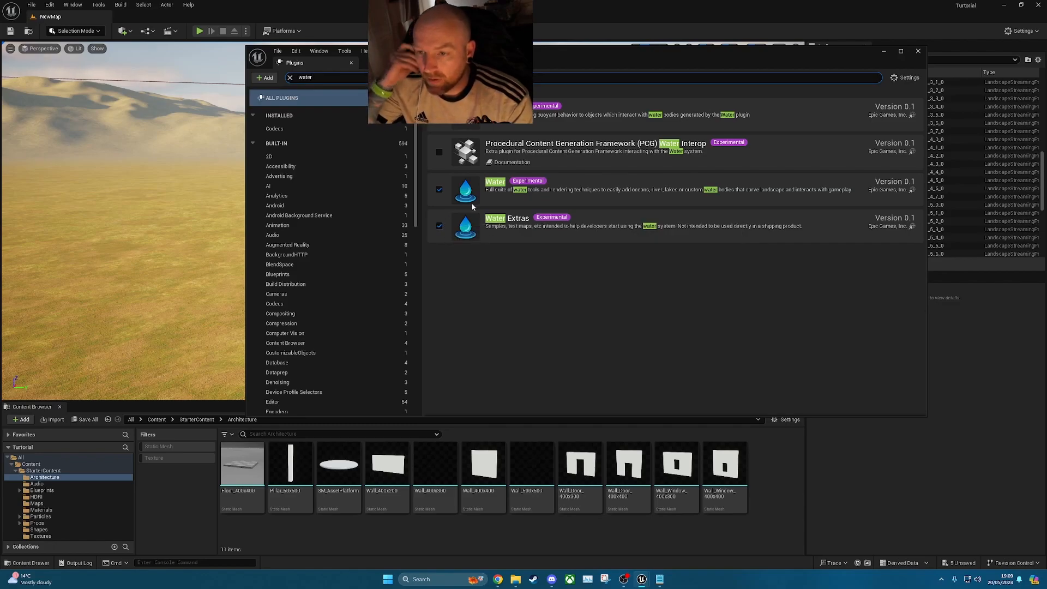
pyautogui.moveTo(781, 392)
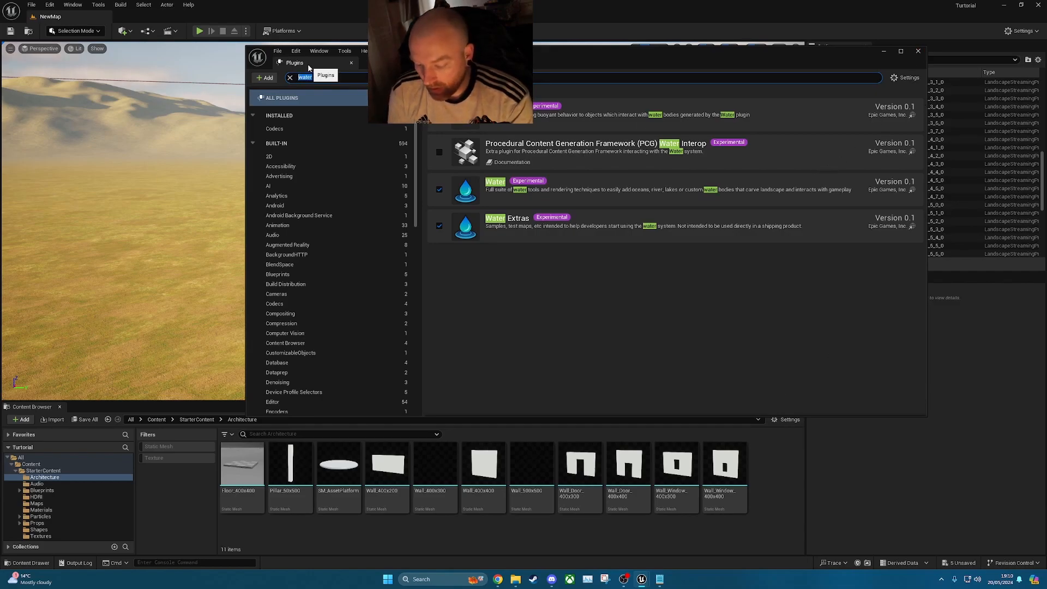
# Step: Search 'movie' to confirm Movie Render Queue is enabled, then close Plugins
pyautogui.write('mobi')
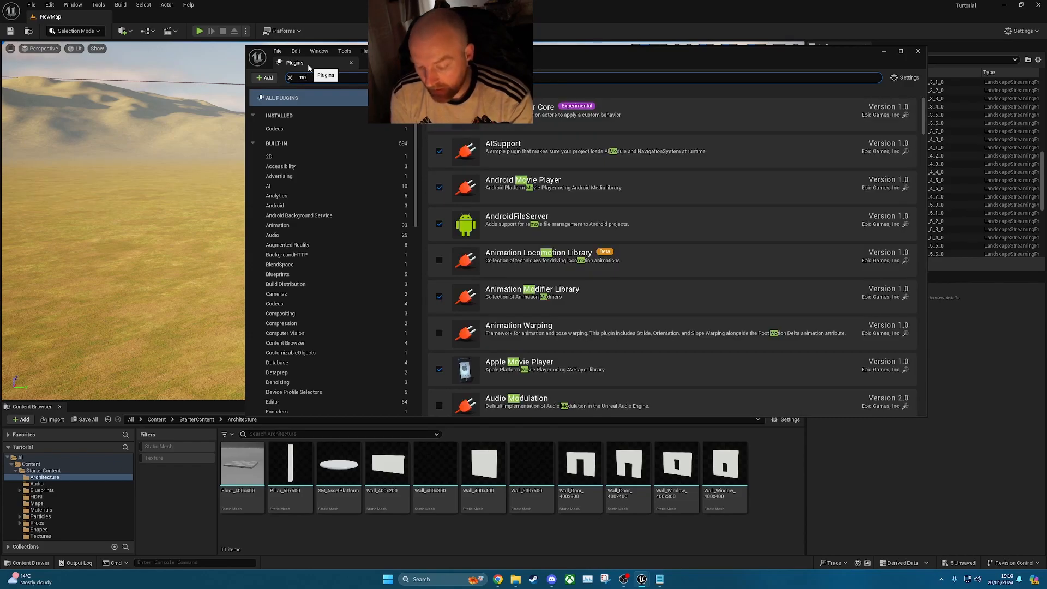
pyautogui.write('movie')
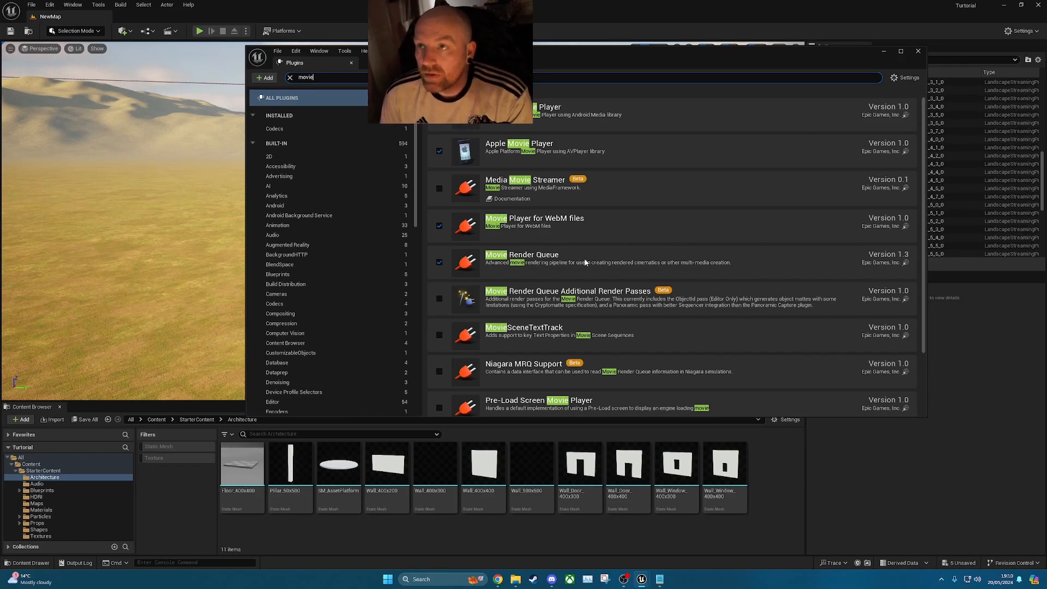
pyautogui.moveTo(844, 142)
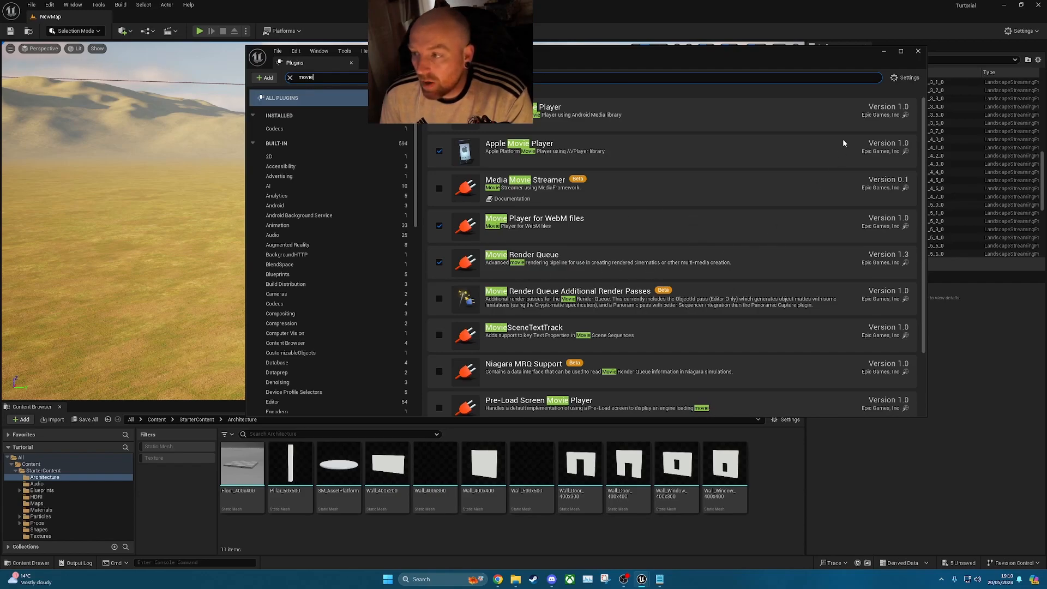
pyautogui.click(916, 51)
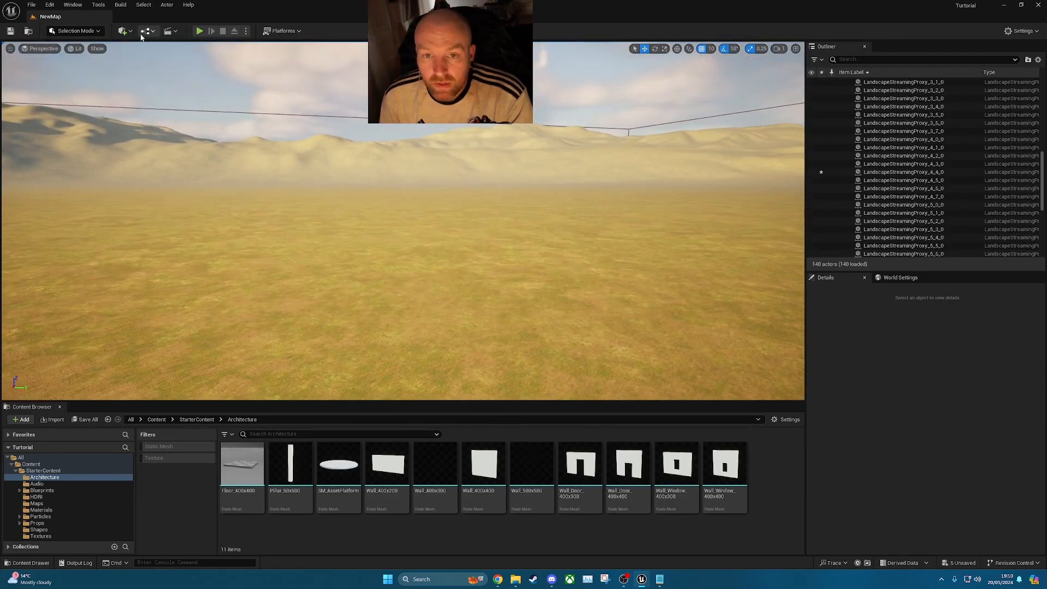
# Step: From Quick Add, search the Place Actors panel for 'water' to place Water Body Lake
pyautogui.click(123, 30)
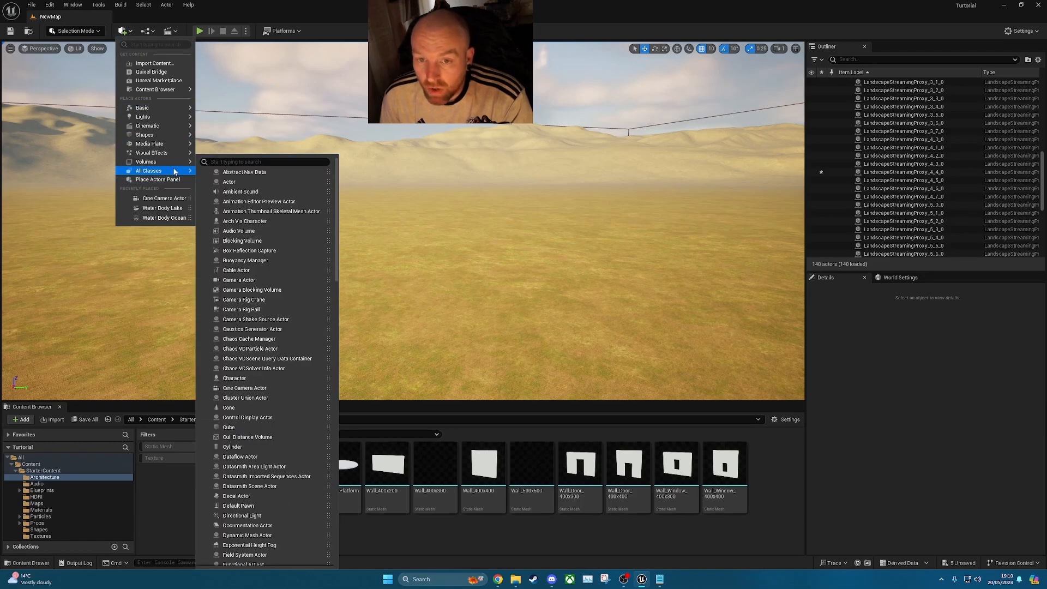
pyautogui.moveTo(157, 179)
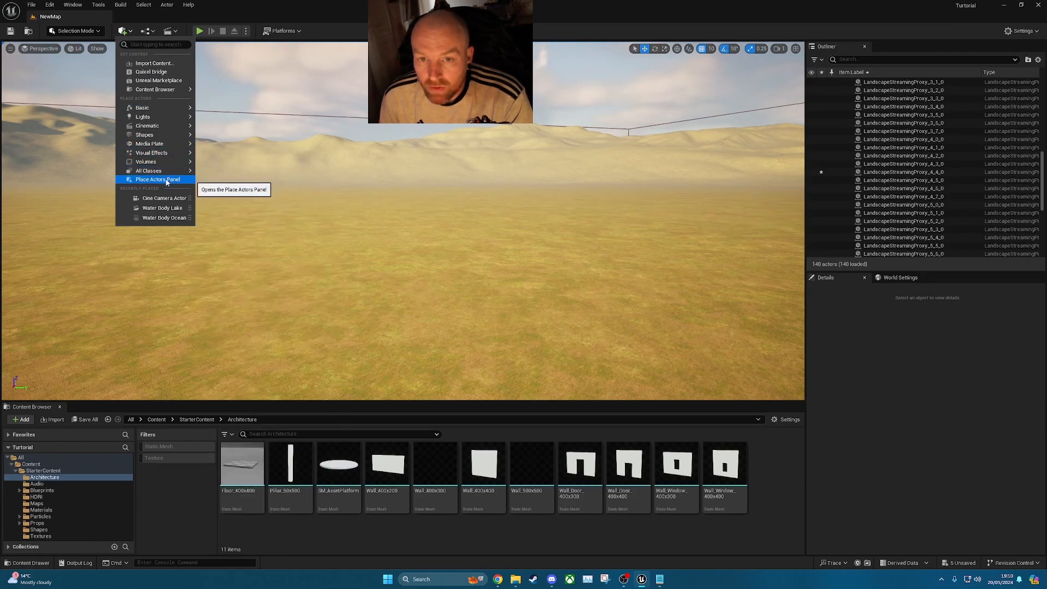
pyautogui.moveTo(145, 161)
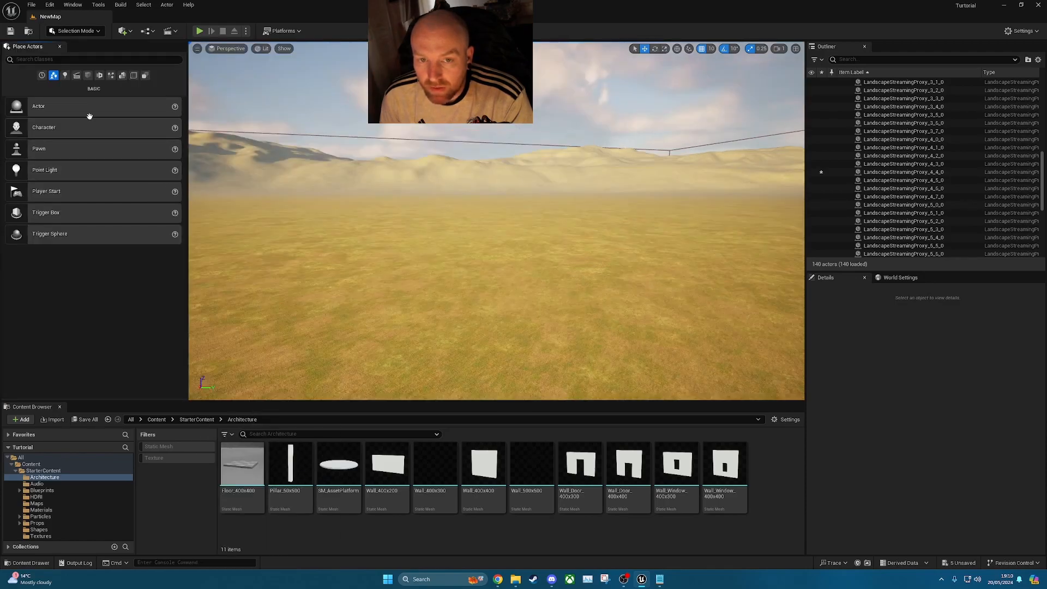
pyautogui.write('w')
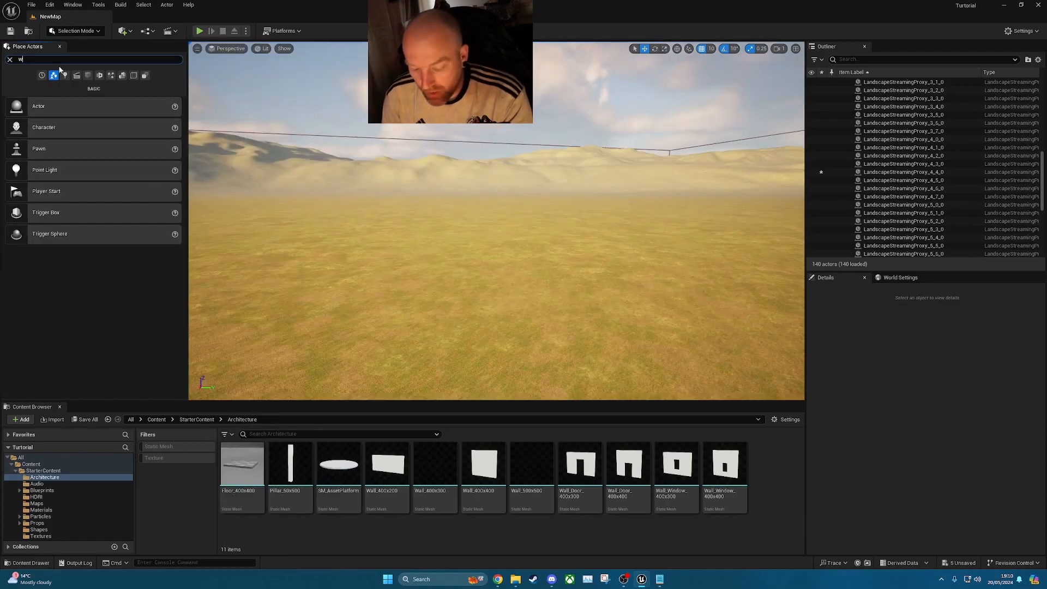
pyautogui.write('ater')
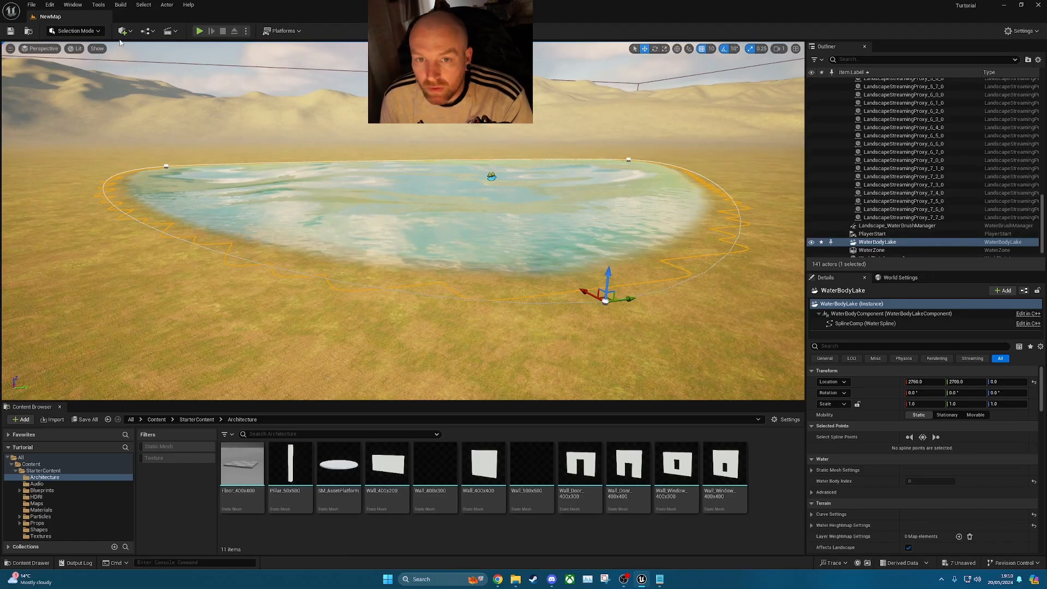
# Step: Add a Cine Camera Actor and drag it onto the shore in front of the lake
pyautogui.click(122, 31)
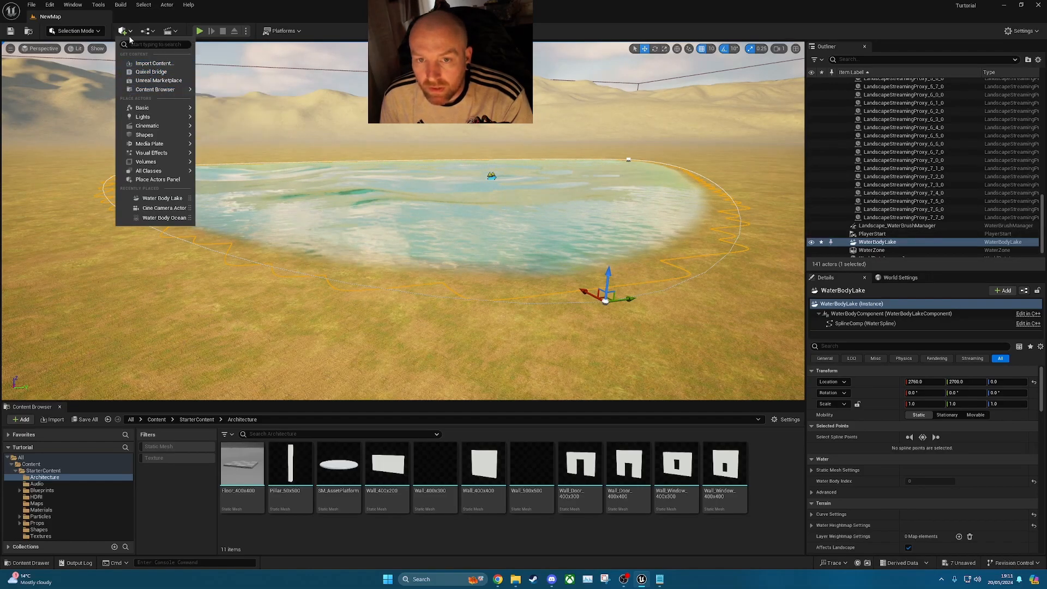
pyautogui.moveTo(143, 116)
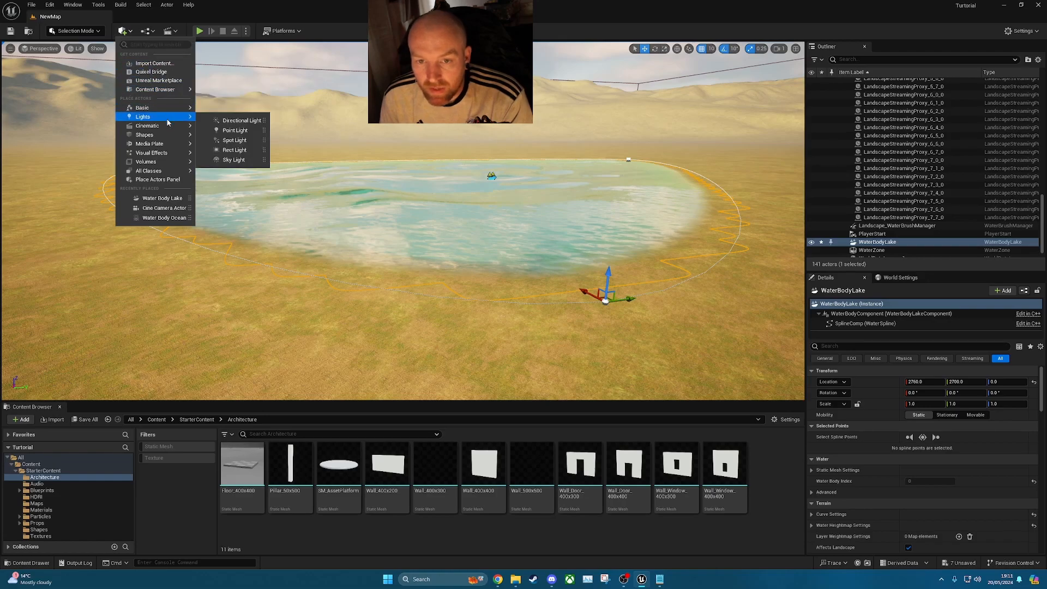
pyautogui.moveTo(147, 125)
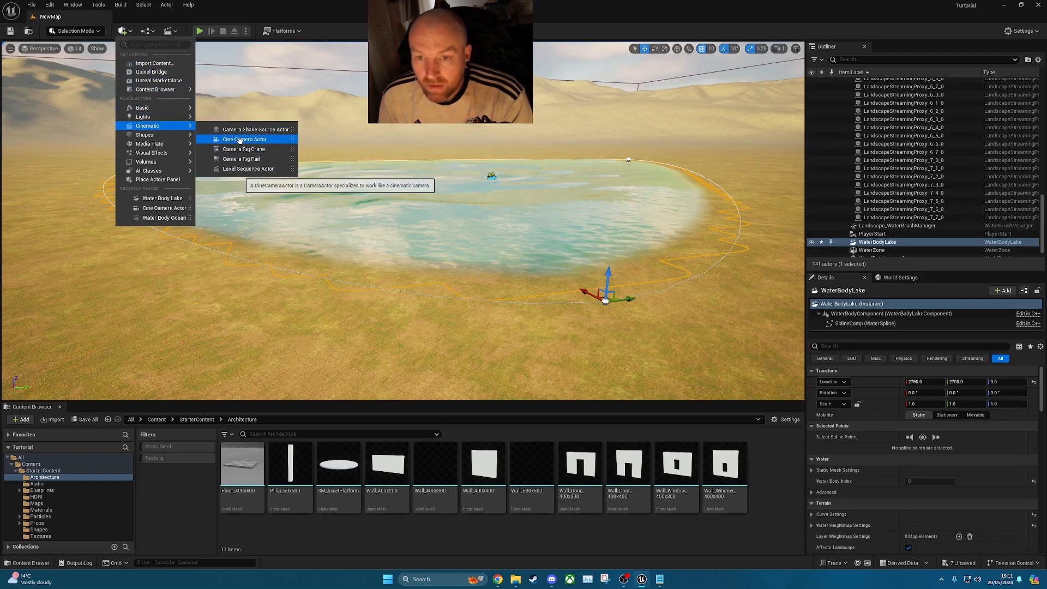
pyautogui.click(245, 139)
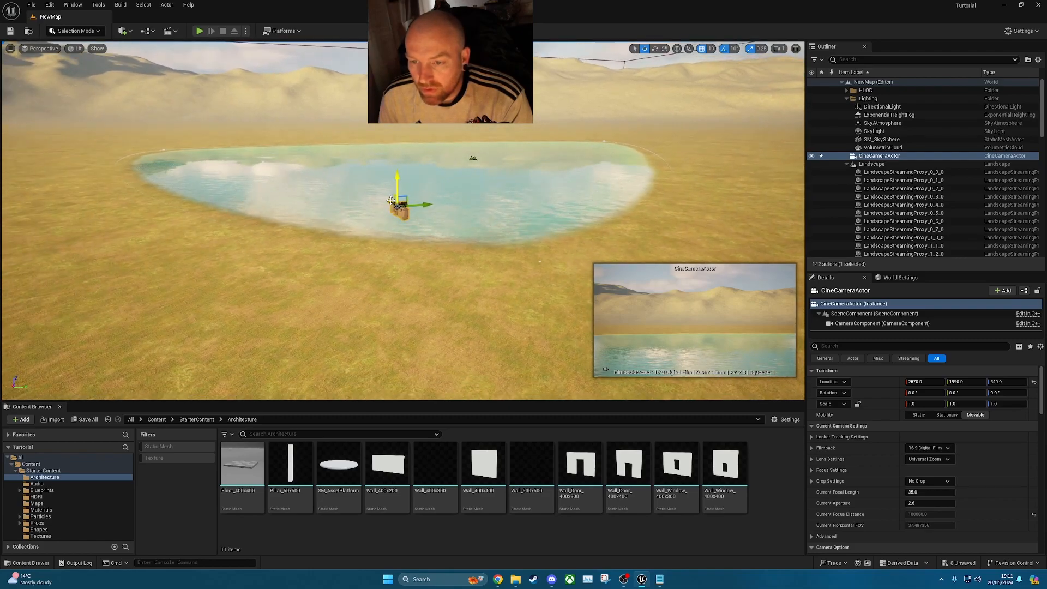
pyautogui.moveTo(397, 200); pyautogui.dragTo(534, 306)
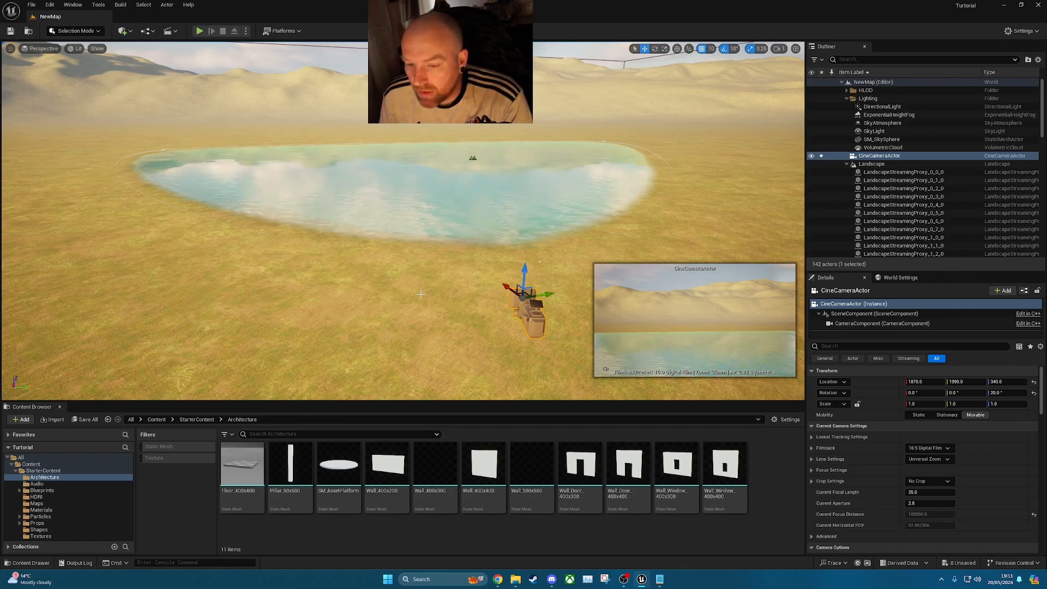
pyautogui.moveTo(172, 31)
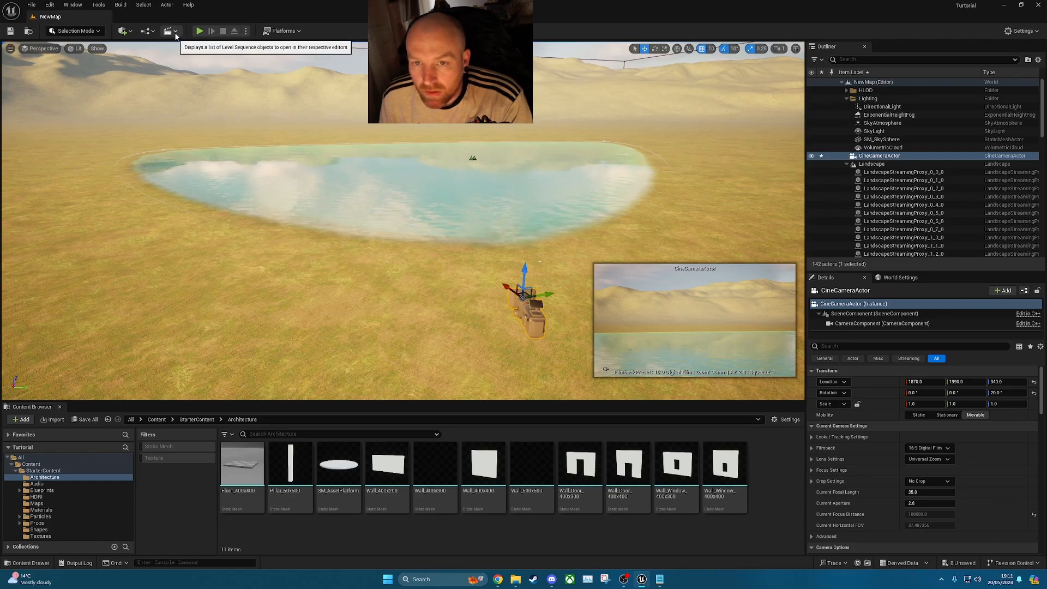
# Step: Create a Level Sequence and save it under the name 'test2'
pyautogui.click(171, 31)
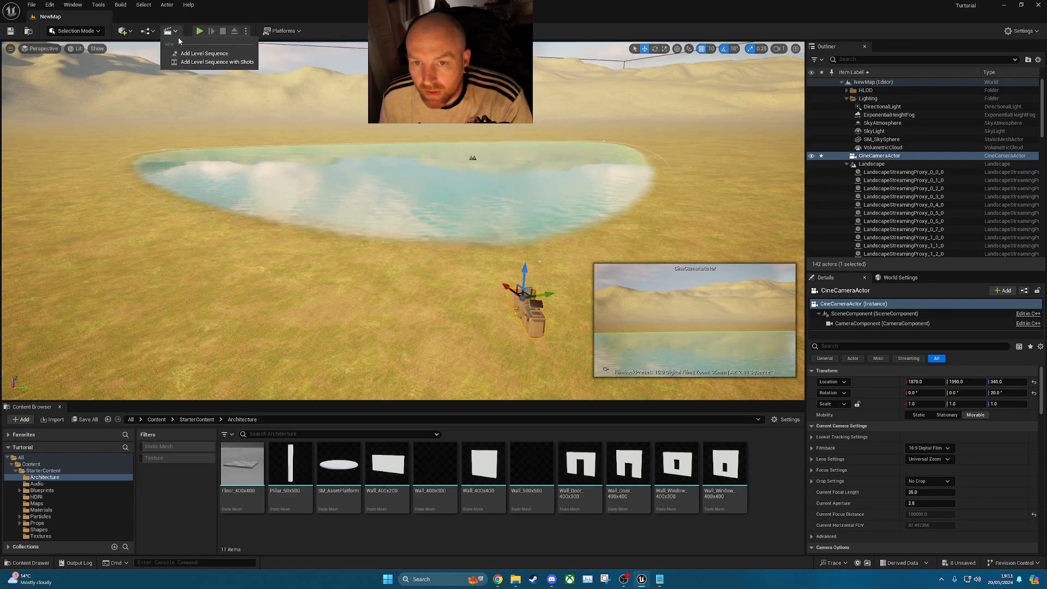
pyautogui.click(203, 54)
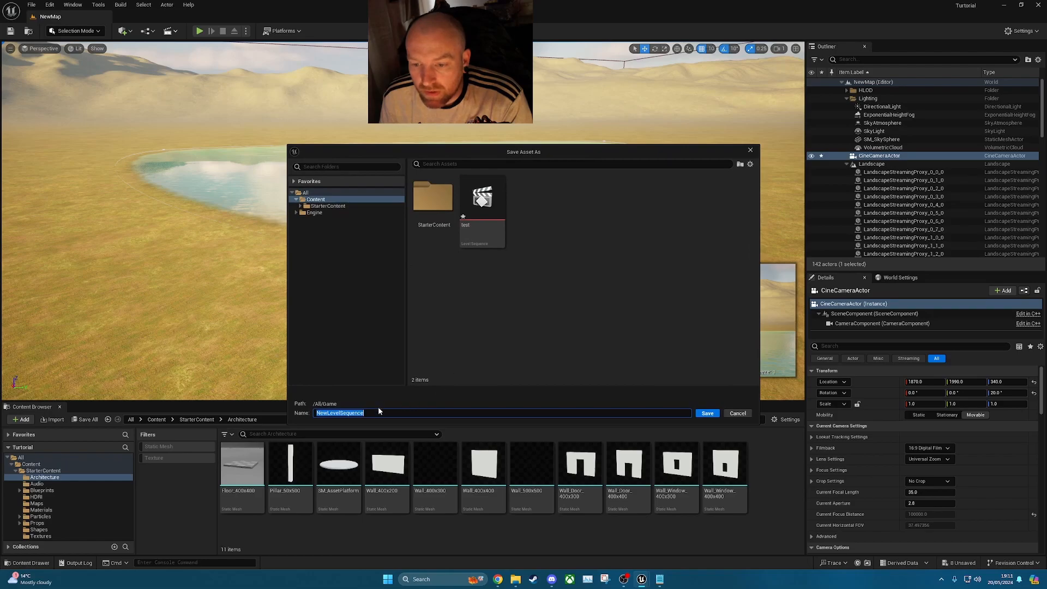
pyautogui.write('test2')
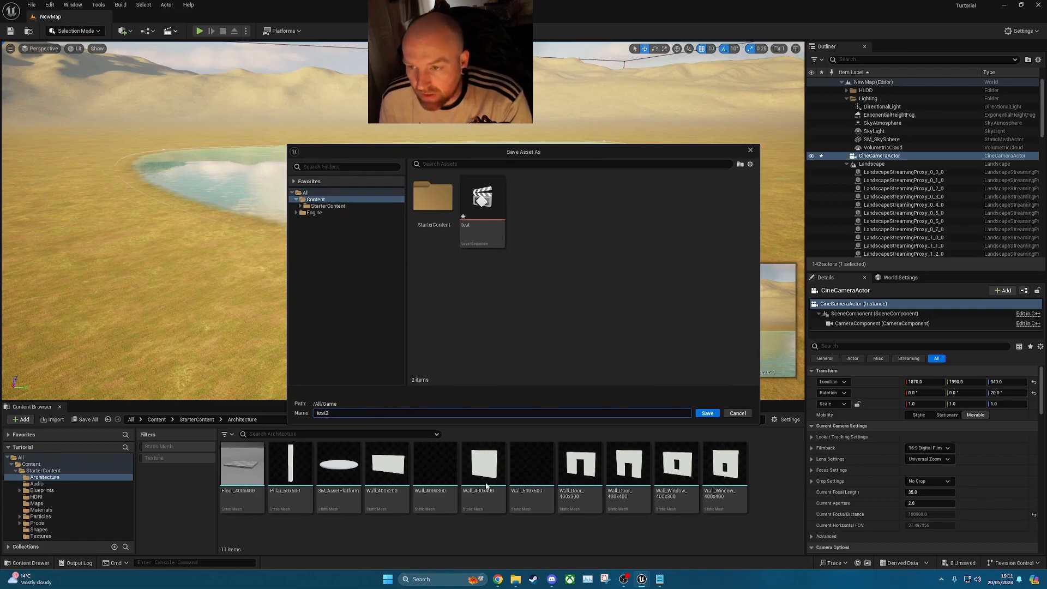
pyautogui.click(707, 413)
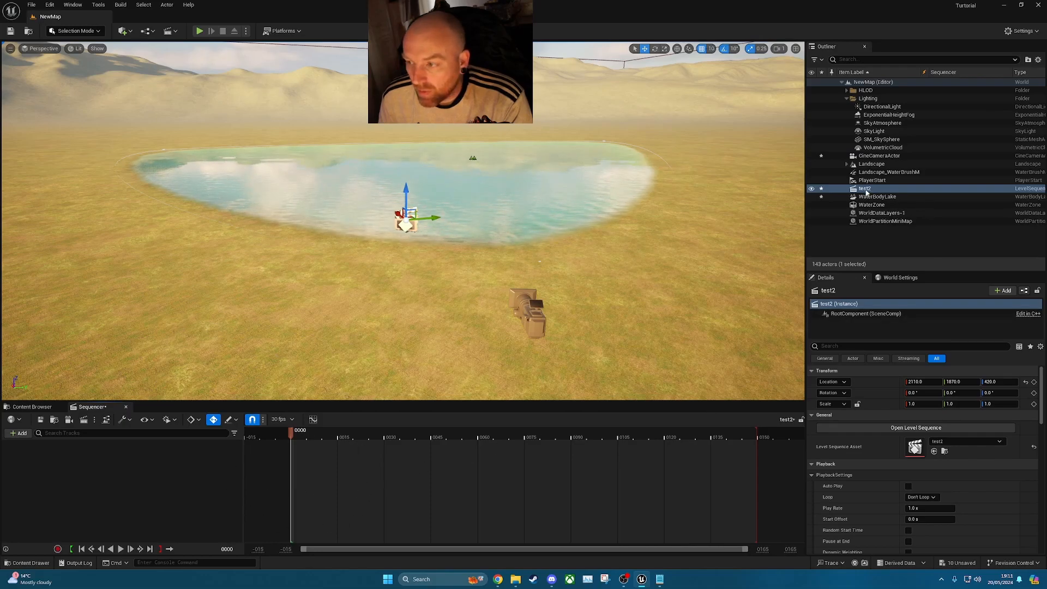
# Step: Add the CineCameraActor track to test2 and set Current Focal Length to 15.0
pyautogui.click(878, 155)
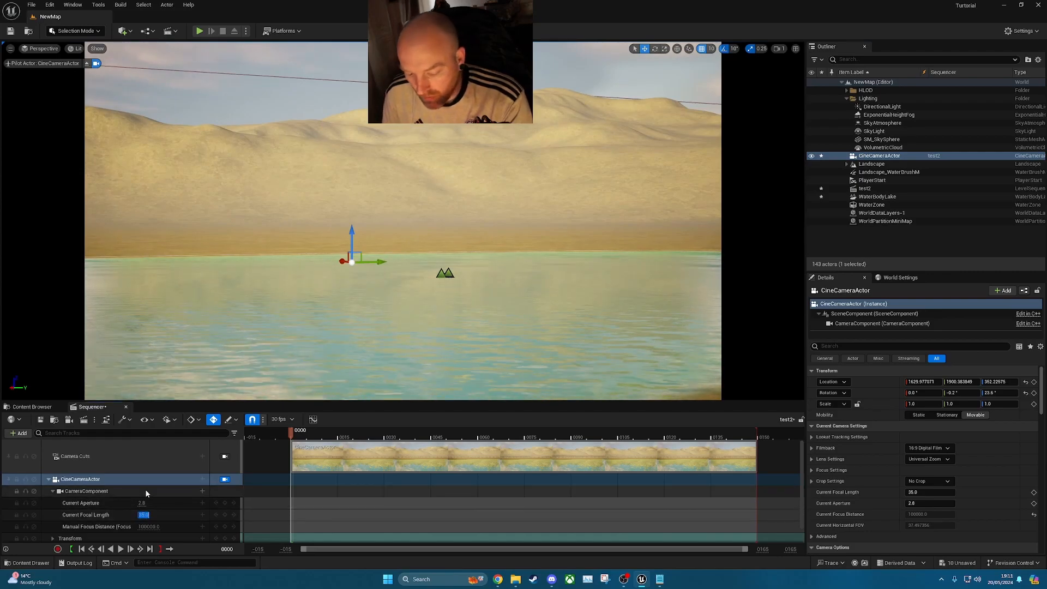
pyautogui.write('15.0')
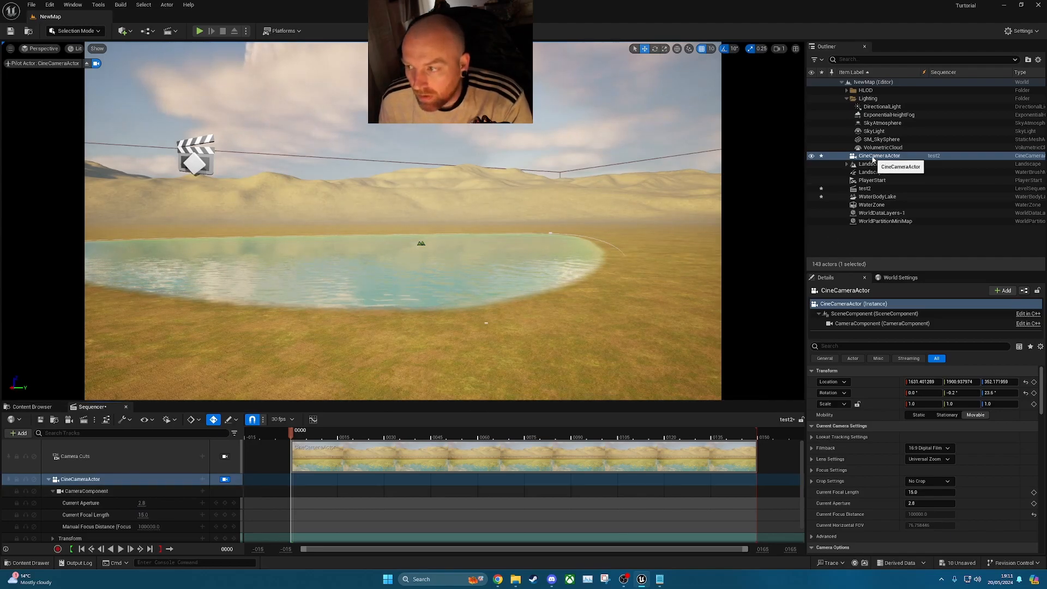
# Step: Pilot the cine camera and turn its view to face across the lake
pyautogui.rightClick(879, 156)
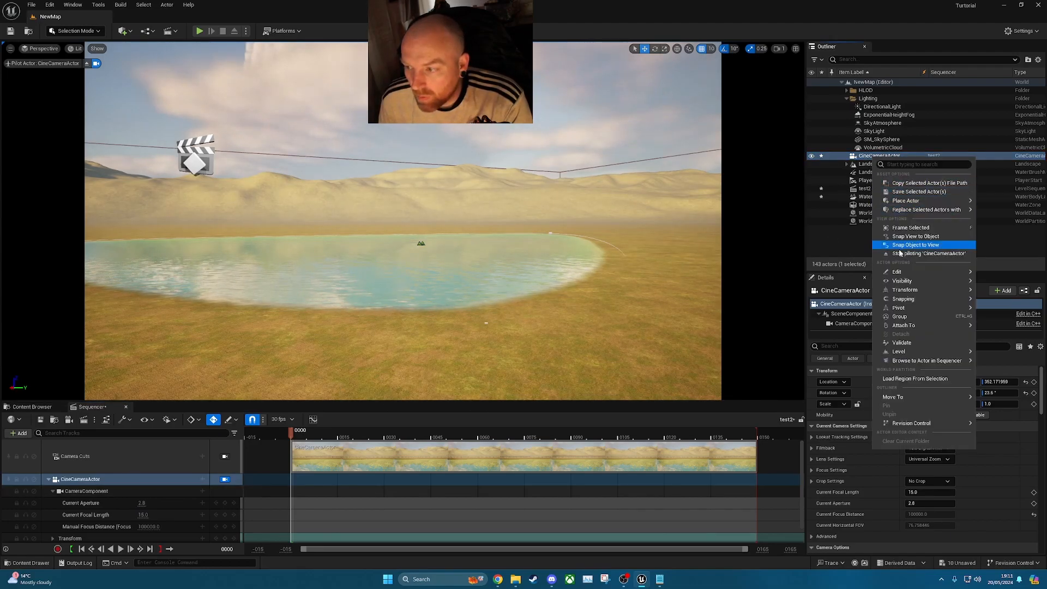
pyautogui.moveTo(927, 253)
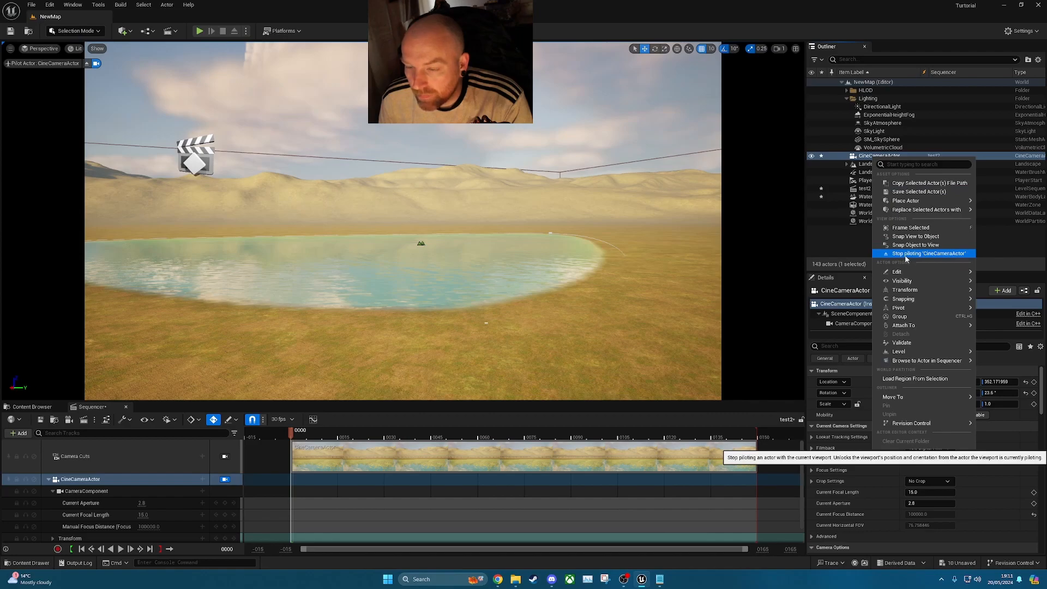
pyautogui.click(927, 253)
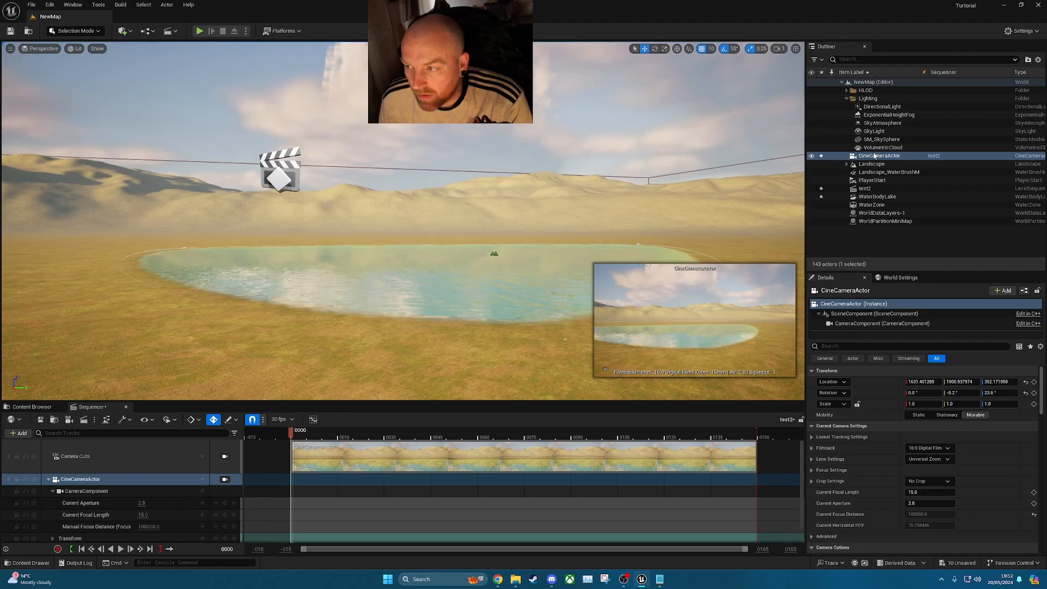
pyautogui.rightClick(878, 155)
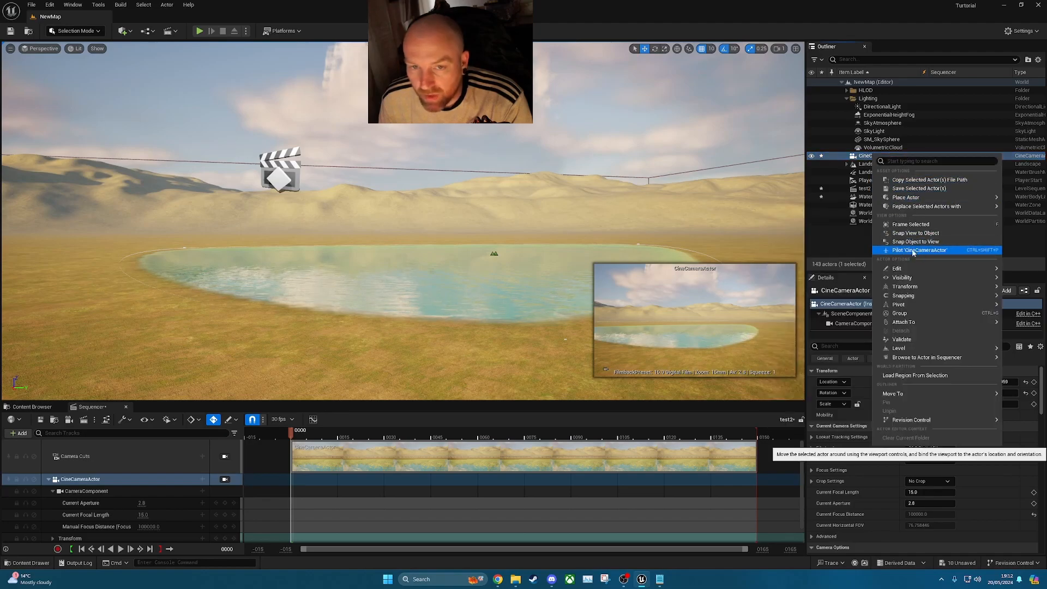
pyautogui.click(919, 249)
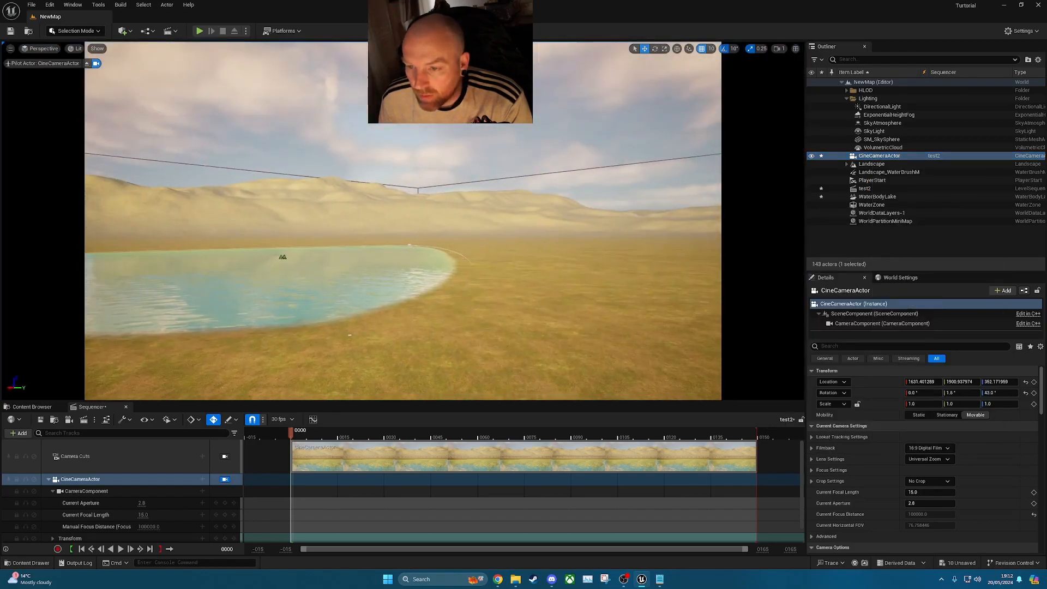
pyautogui.rightClick(880, 156)
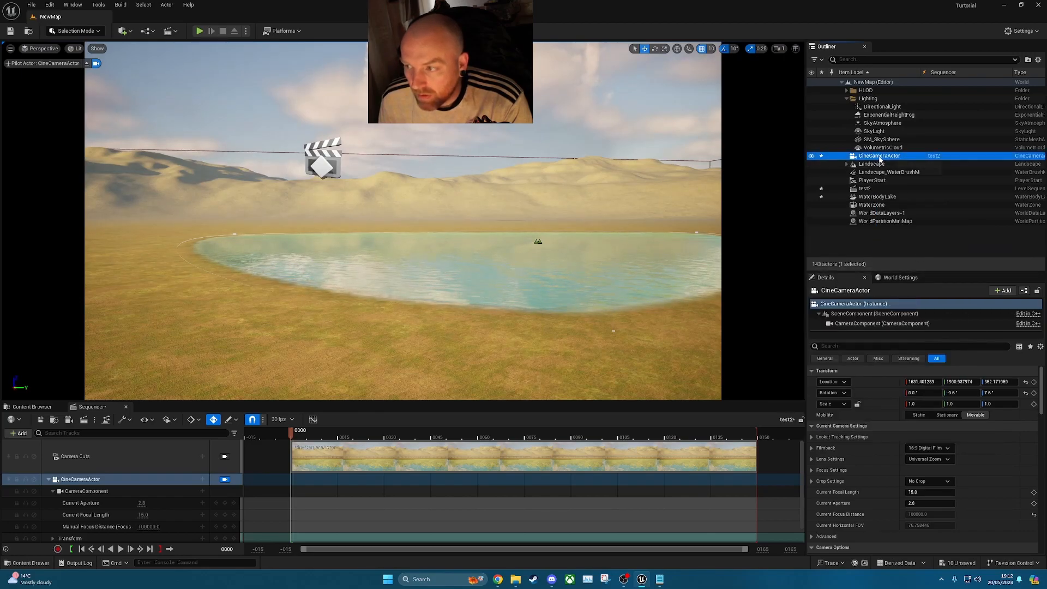
# Step: Stop piloting, then key the camera's Transform at the sequence's end frame
pyautogui.rightClick(878, 156)
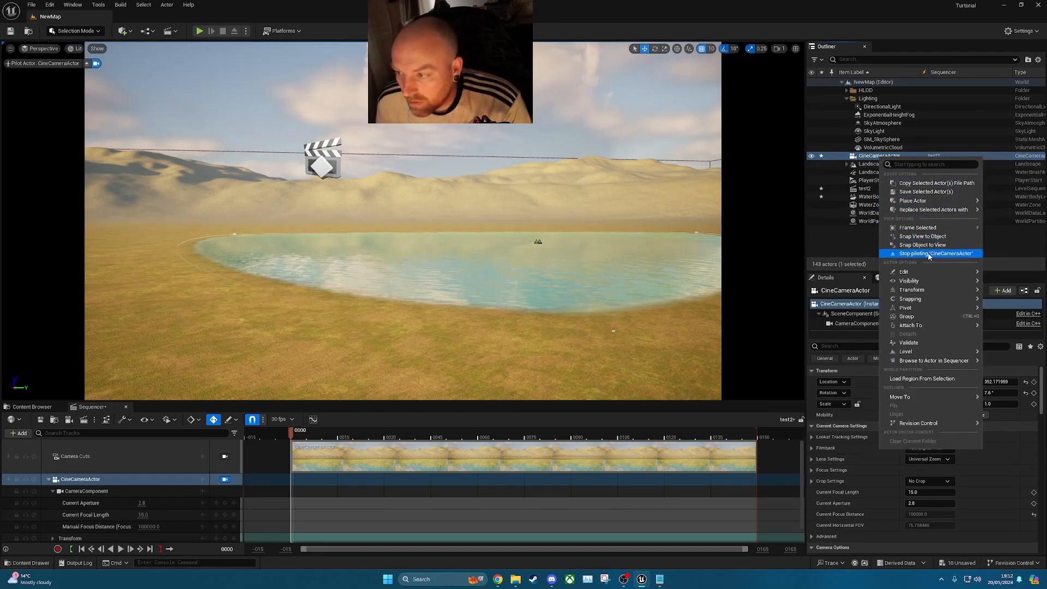
pyautogui.click(937, 253)
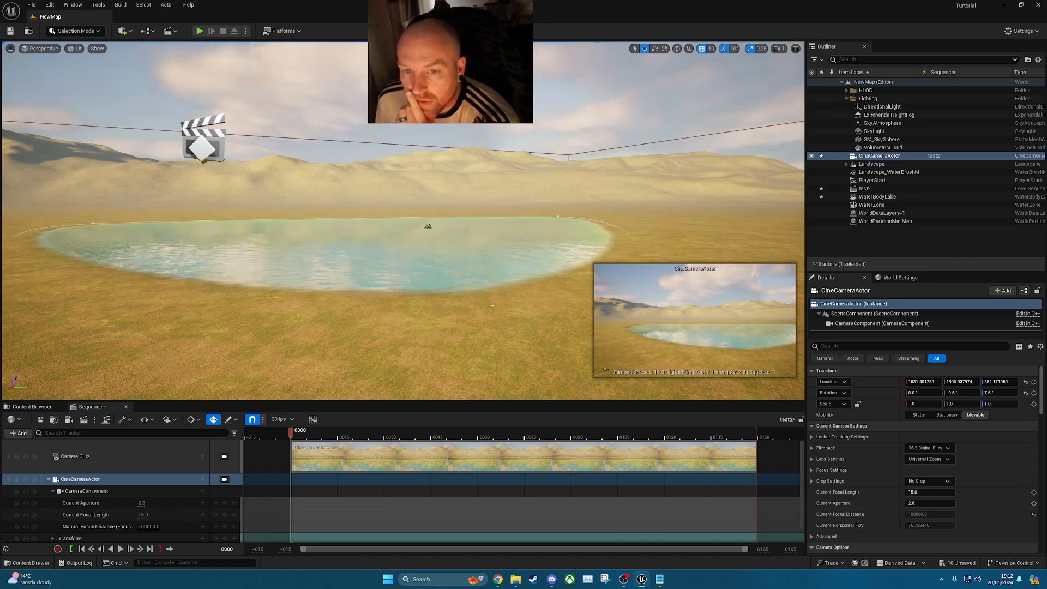
pyautogui.moveTo(169, 30)
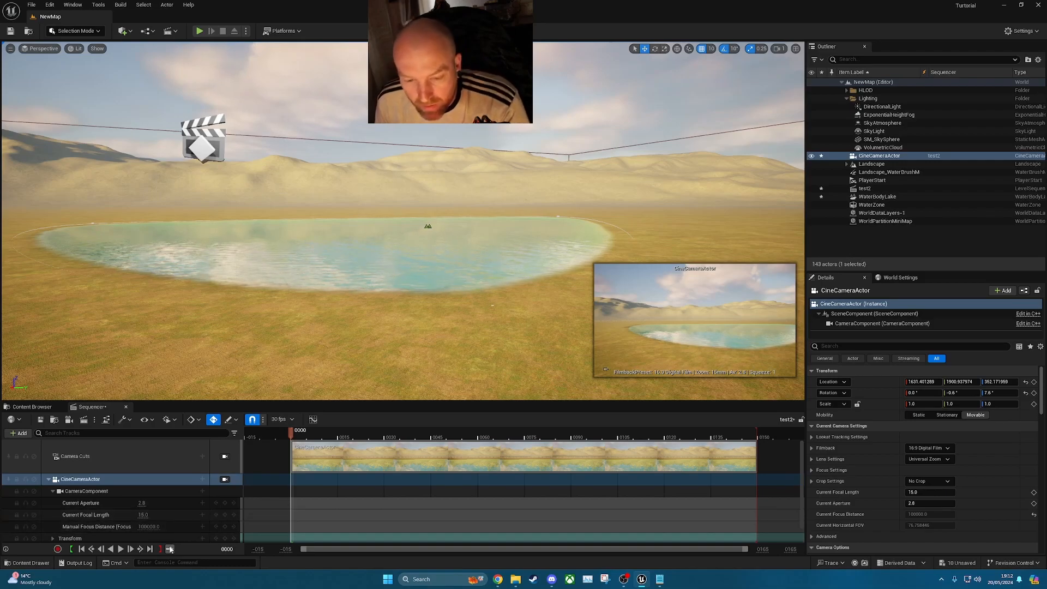
pyautogui.click(71, 537)
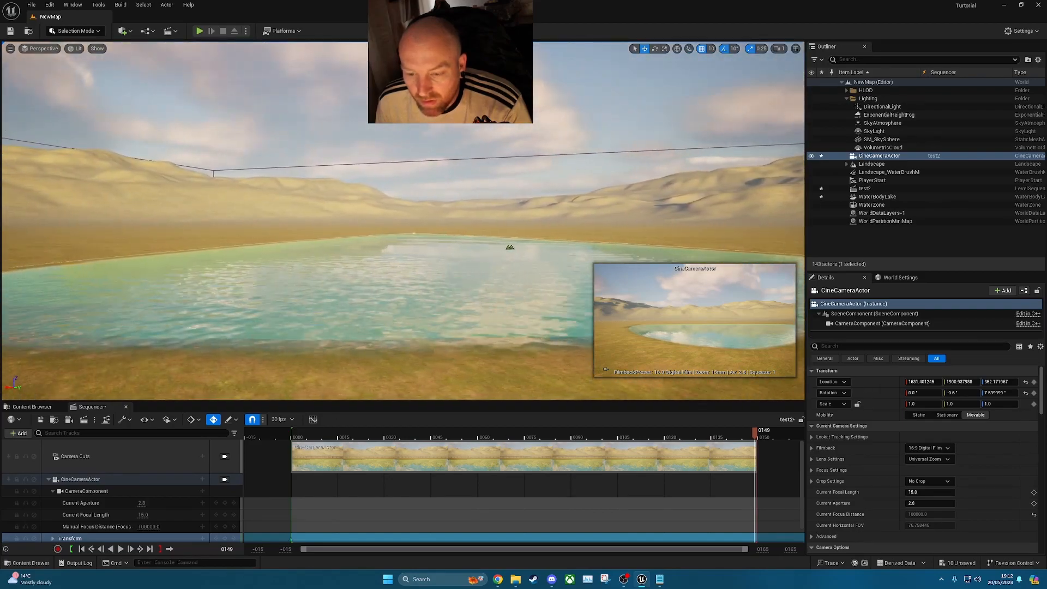
pyautogui.click(84, 548)
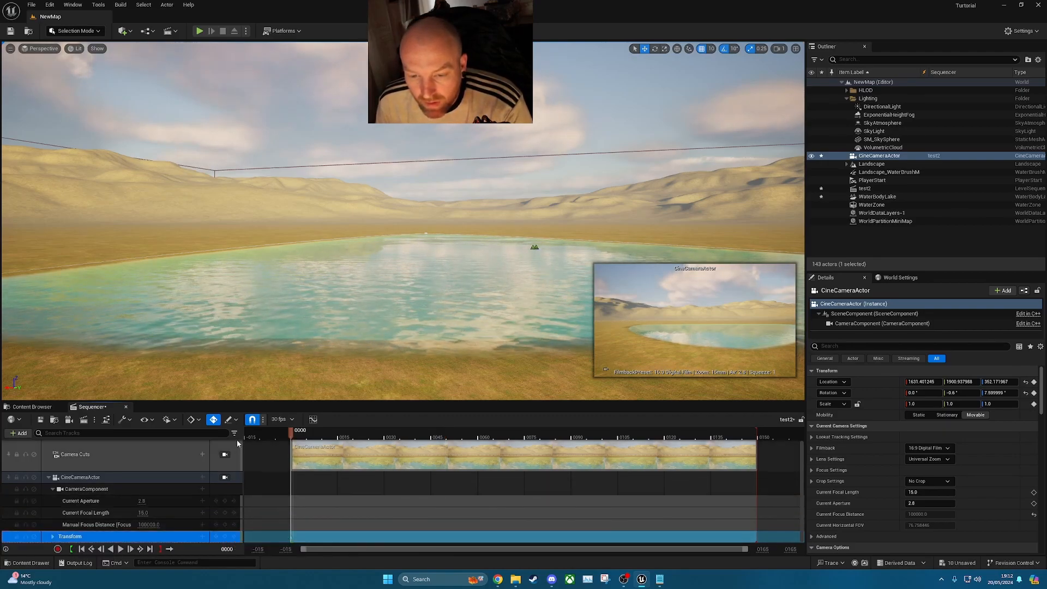
# Step: Set default key interpolation to Linear, pilot the camera to its end spot, return to start
pyautogui.click(198, 419)
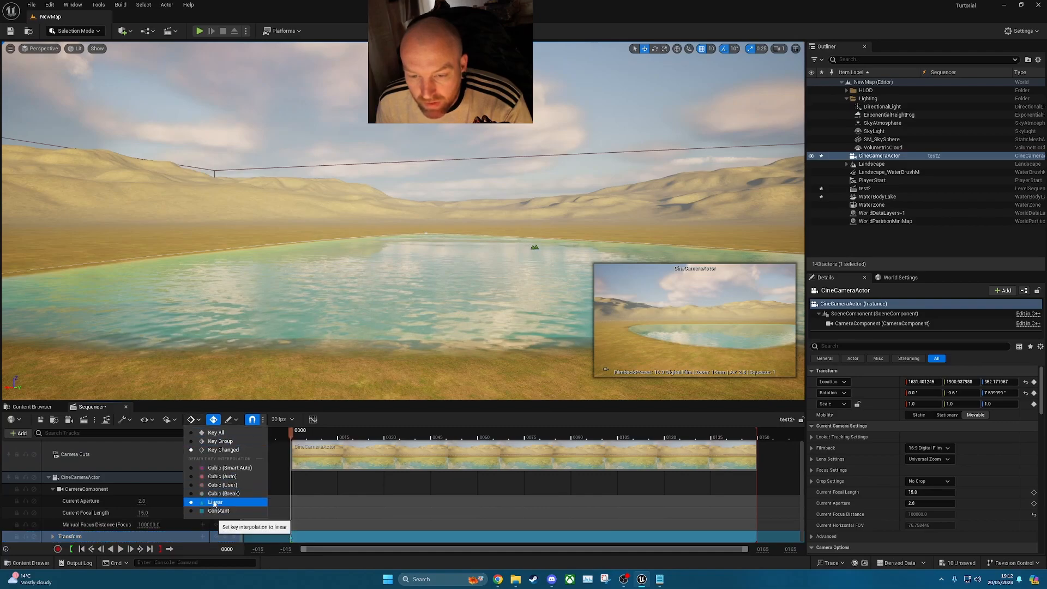
pyautogui.click(215, 501)
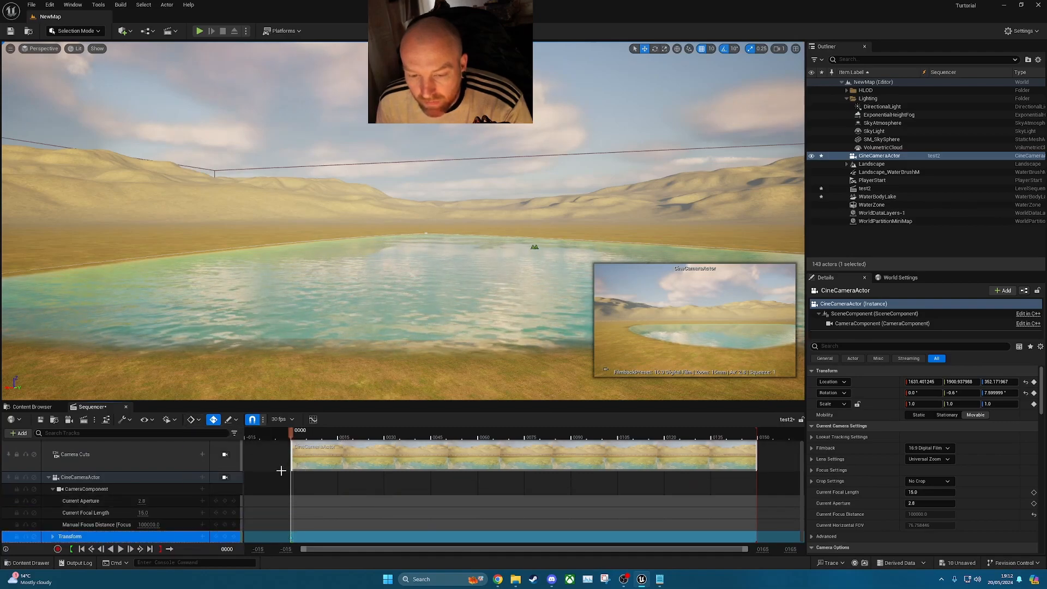
pyautogui.rightClick(878, 155)
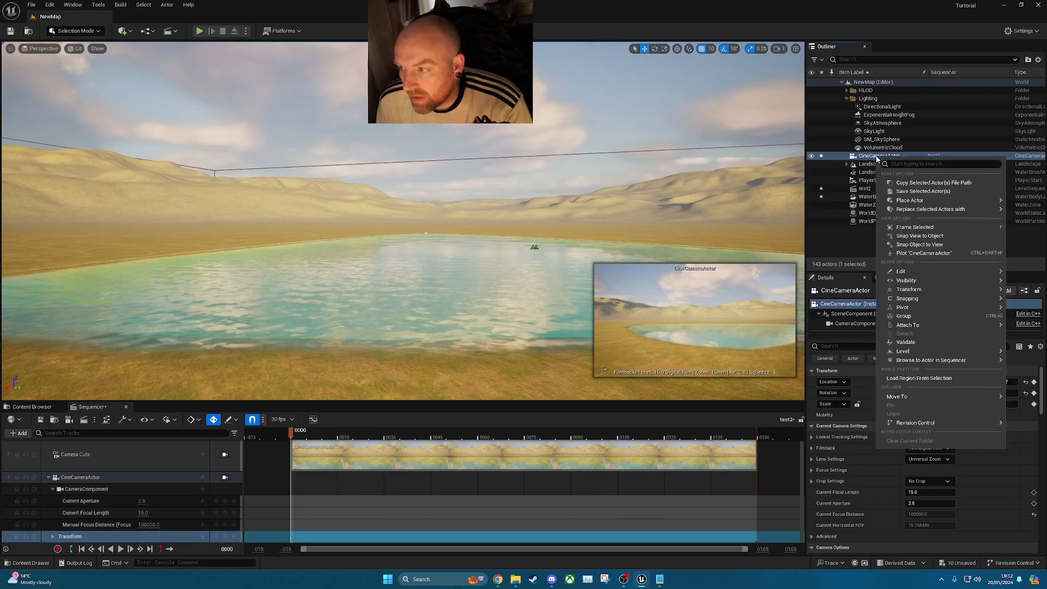
pyautogui.click(925, 253)
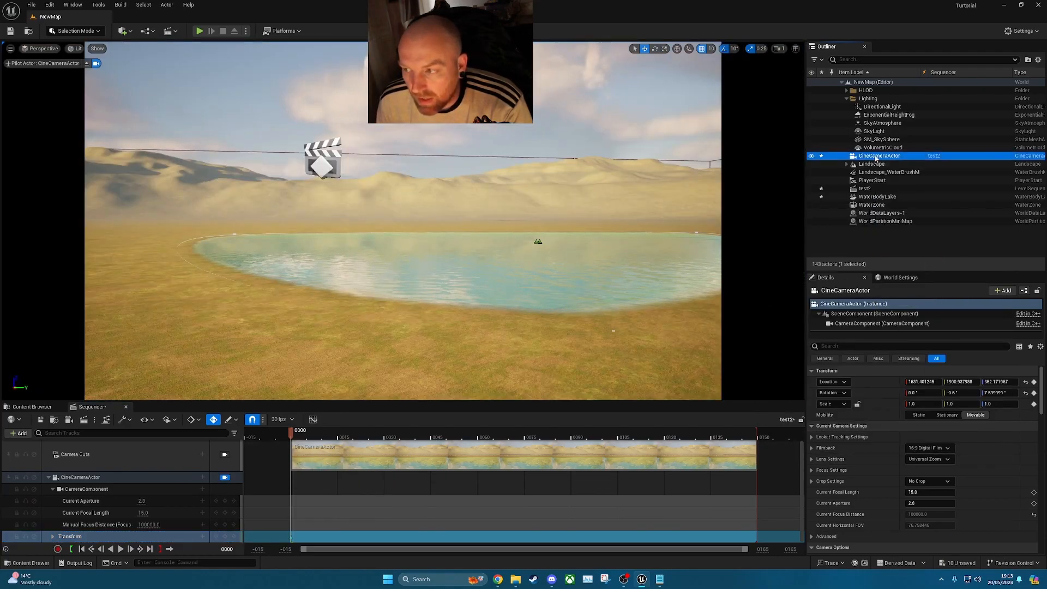
pyautogui.rightClick(878, 156)
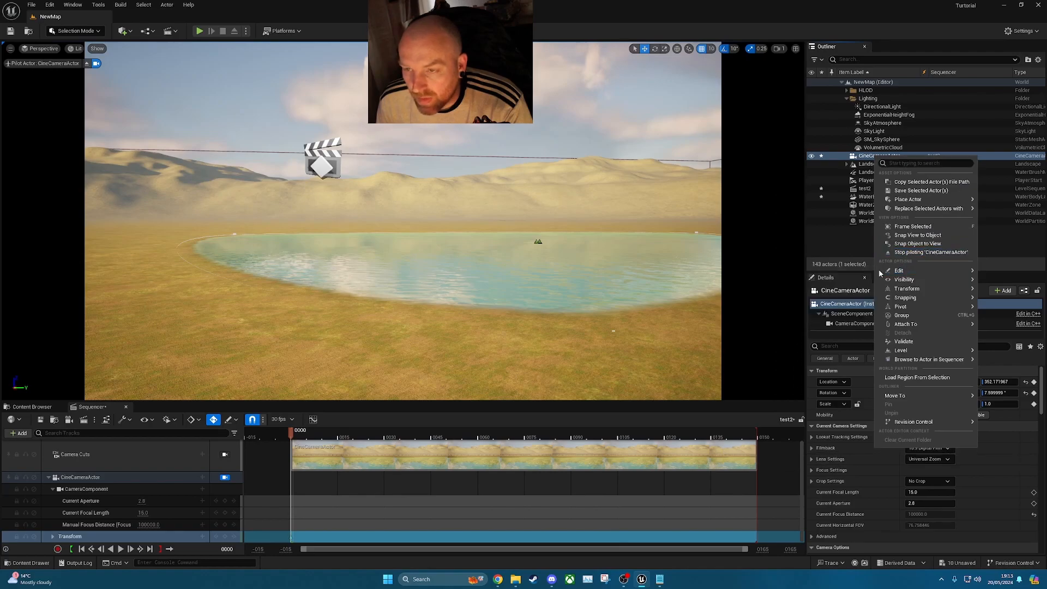
pyautogui.moveTo(899, 270)
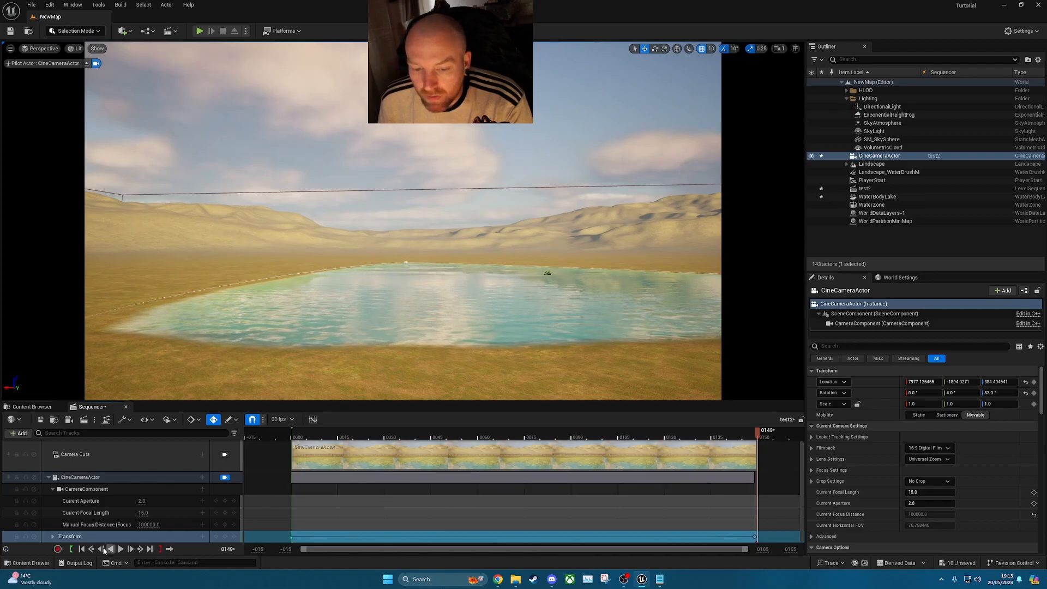
pyautogui.click(101, 549)
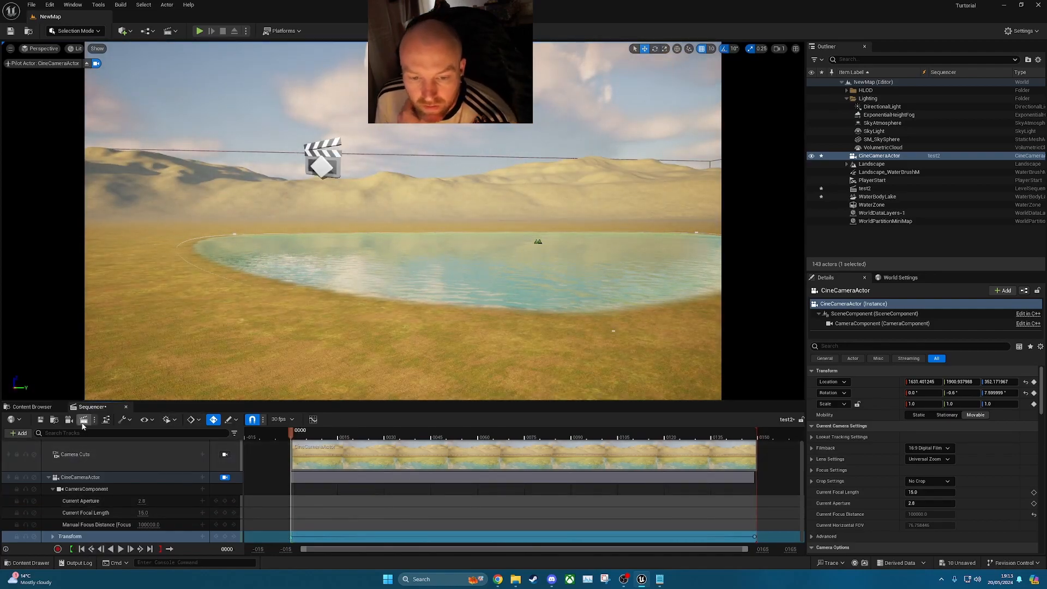
# Step: Open Movie Render Queue for test2, removing the old test job and jpg Sequence export
pyautogui.click(83, 419)
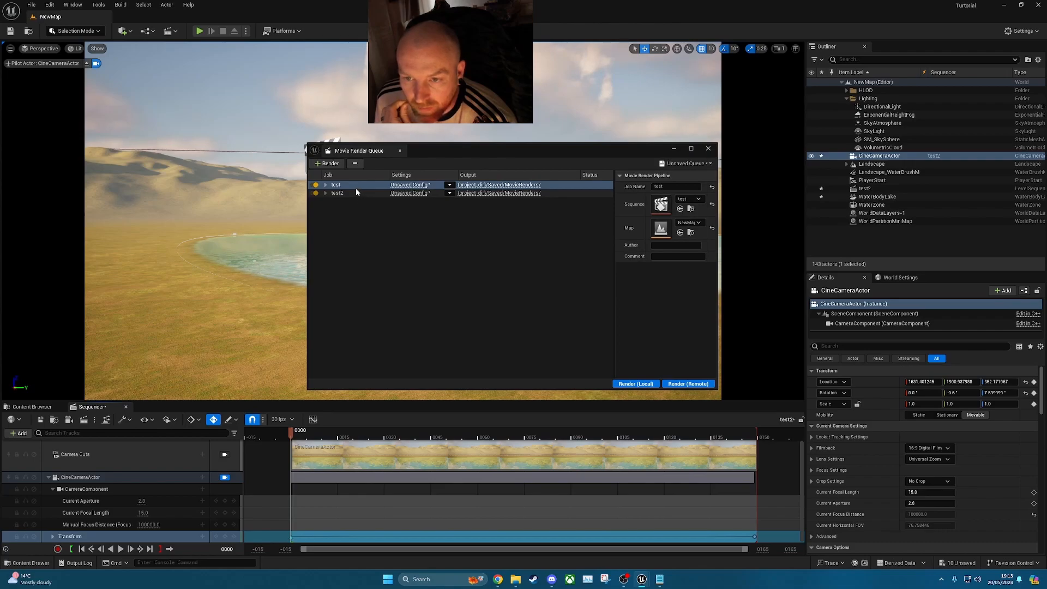
pyautogui.click(335, 185)
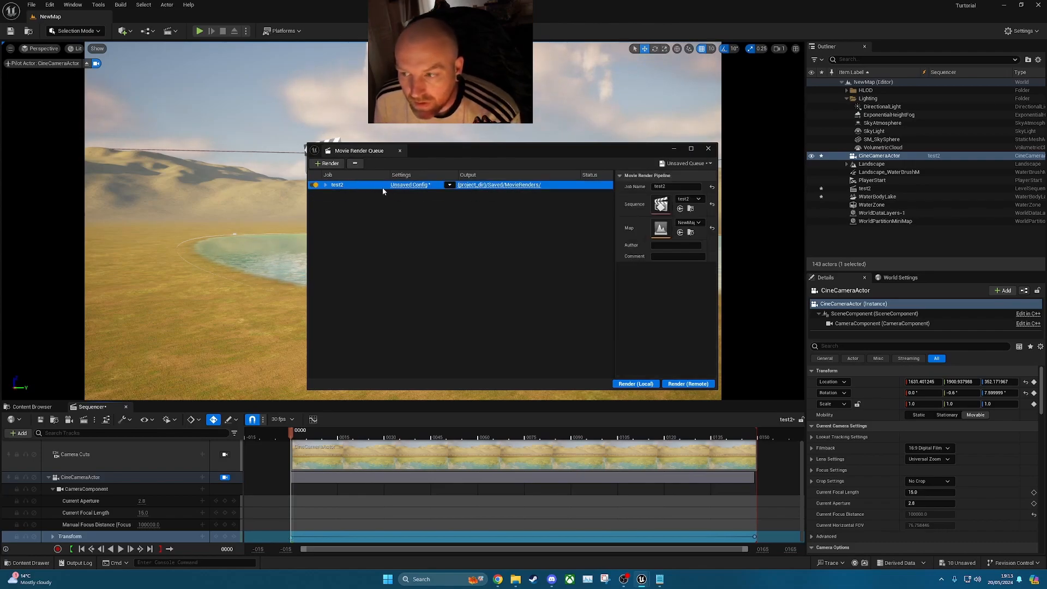
pyautogui.click(409, 185)
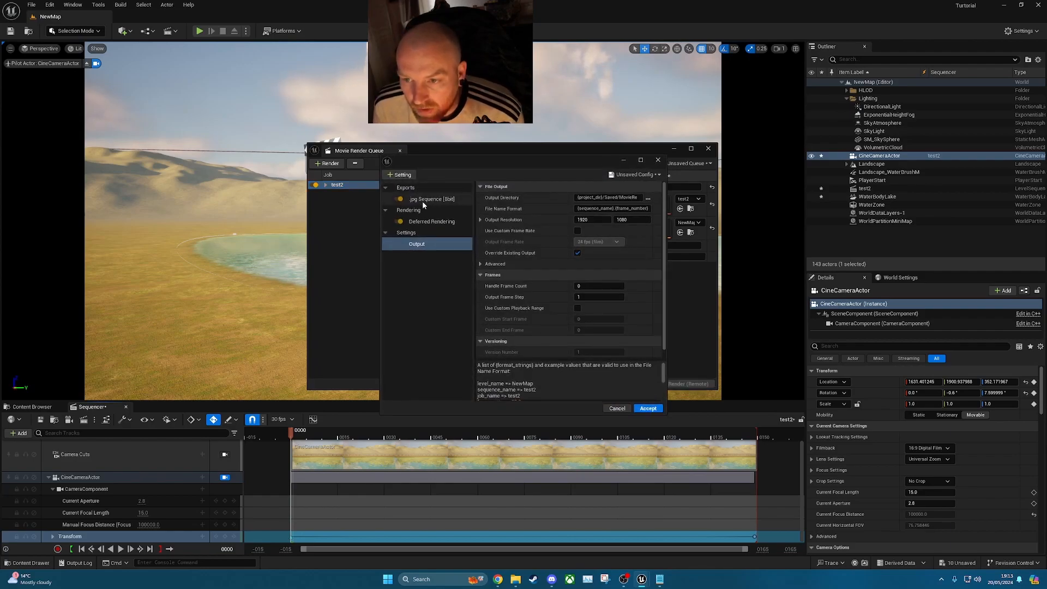
pyautogui.click(431, 199)
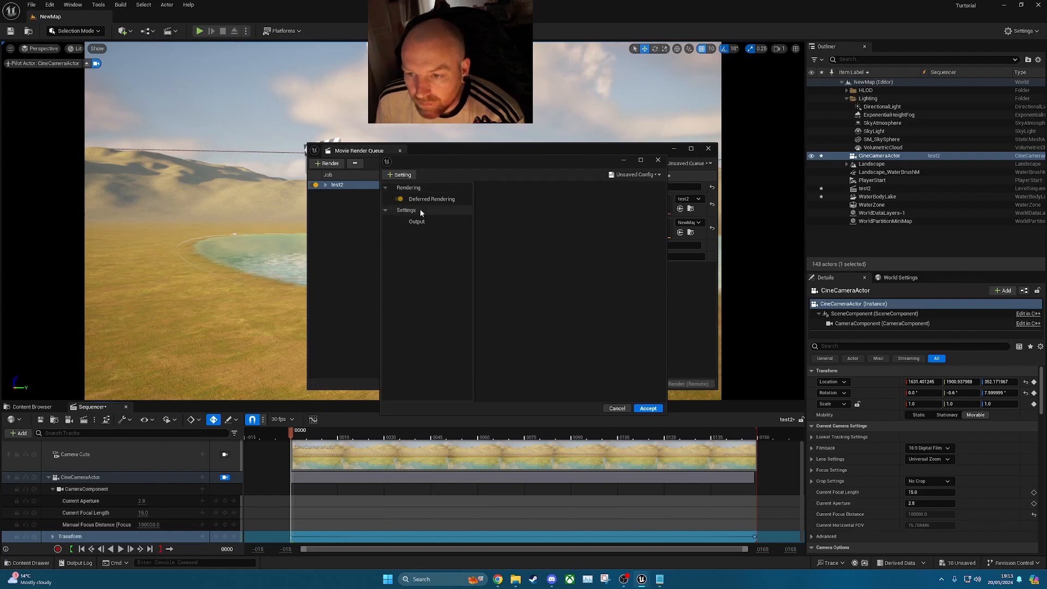
# Step: Add Anti-aliasing and Game Overrides, with 32 temporal samples, AA override and warm-up frames
pyautogui.click(398, 174)
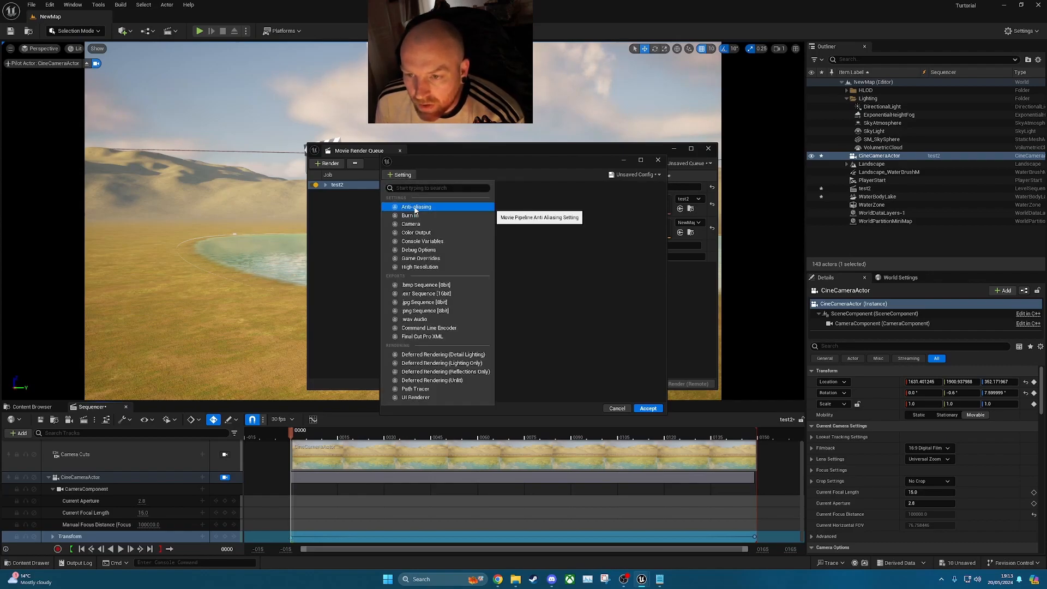
pyautogui.click(416, 206)
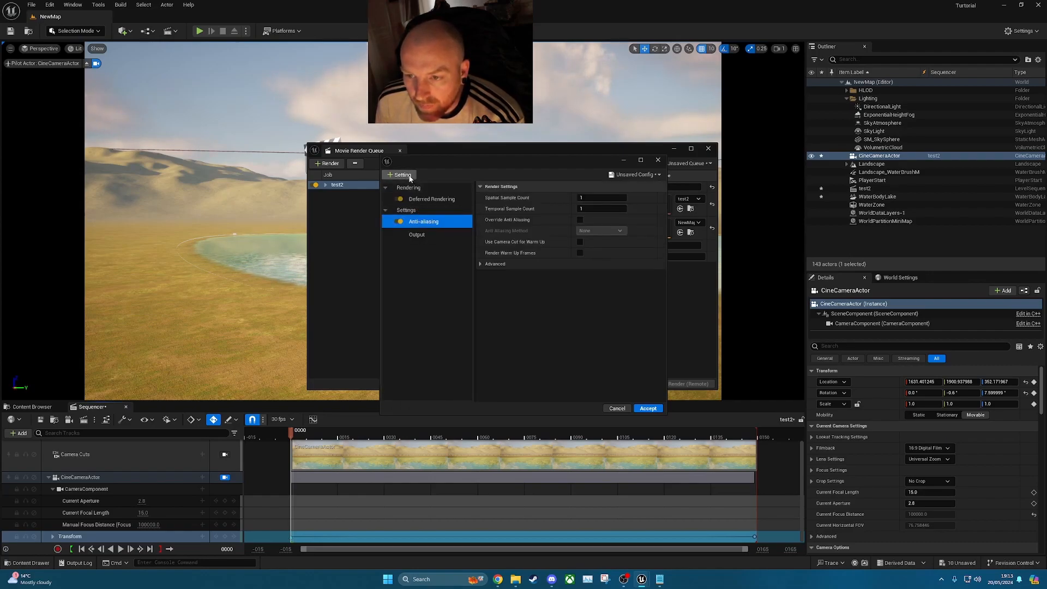
pyautogui.click(399, 174)
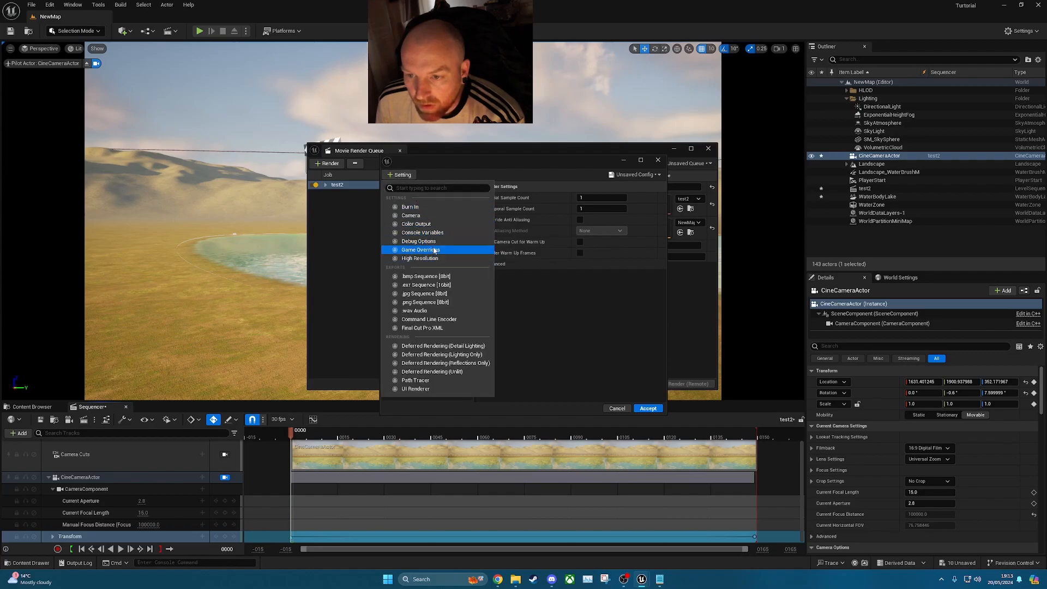
pyautogui.click(425, 246)
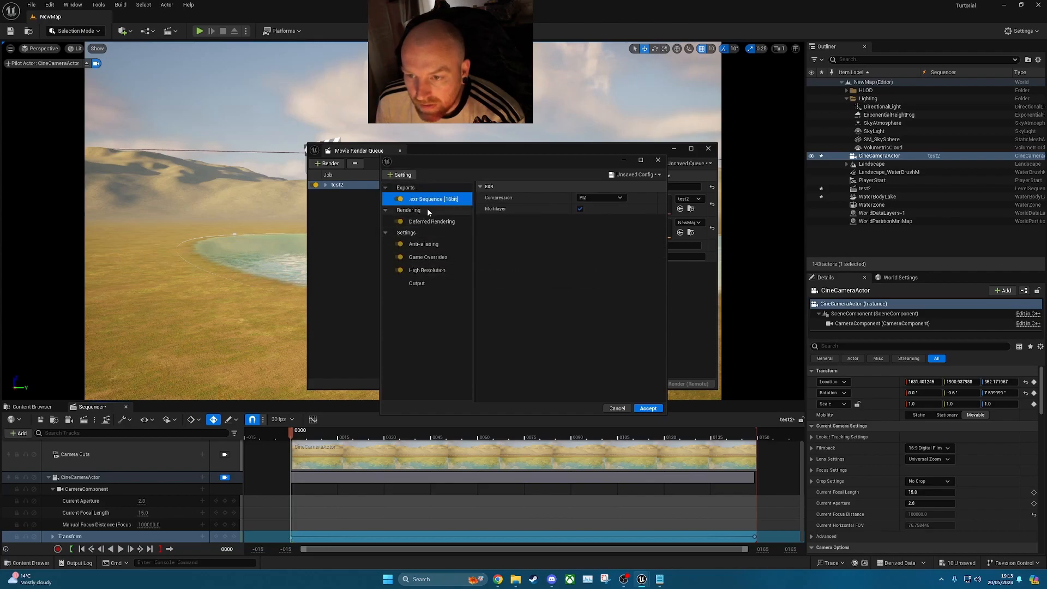
pyautogui.click(423, 243)
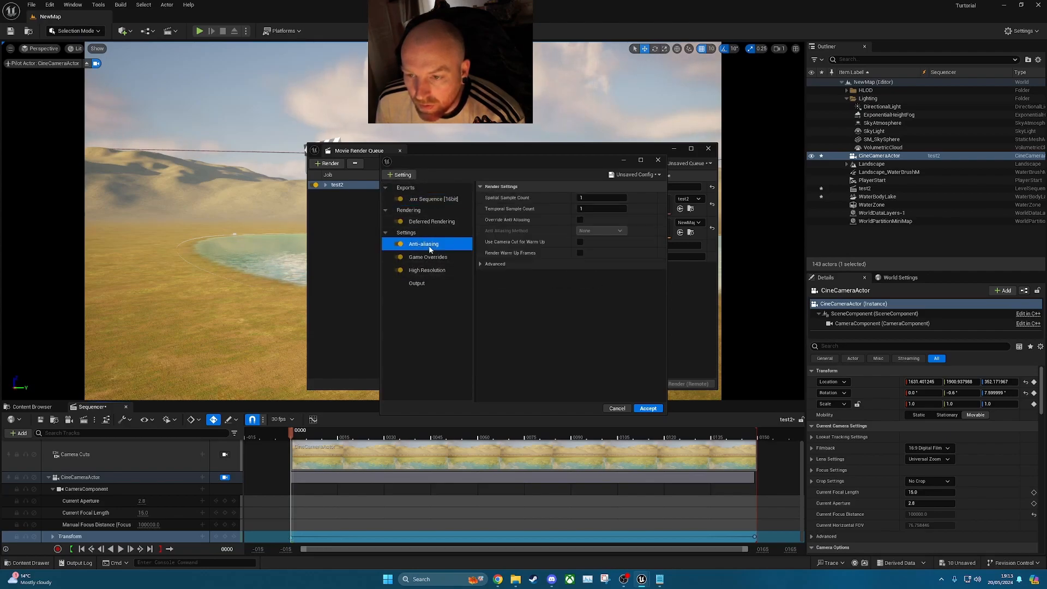
pyautogui.click(601, 208)
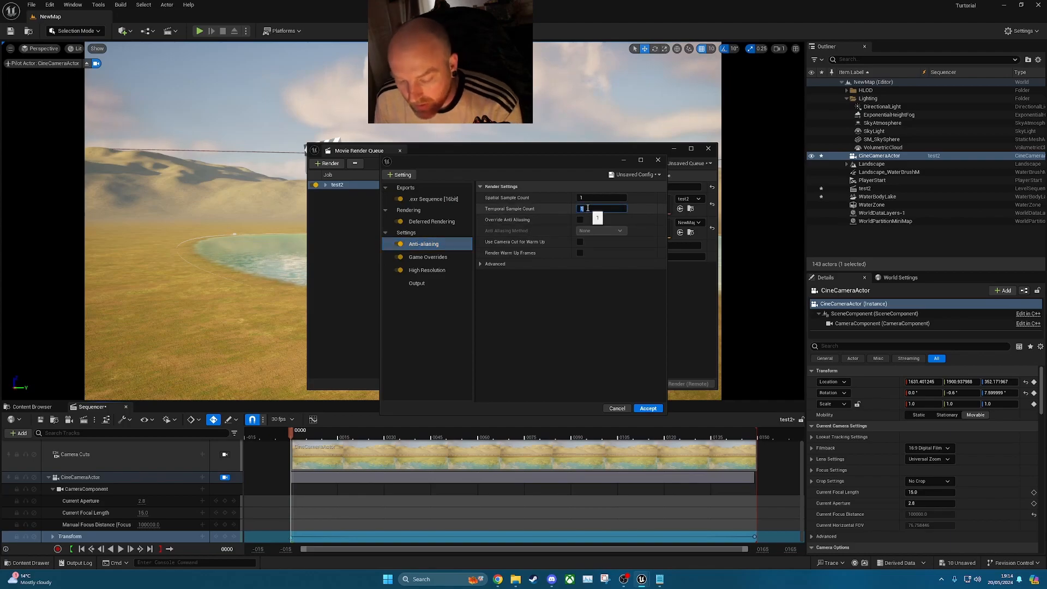
pyautogui.write('32')
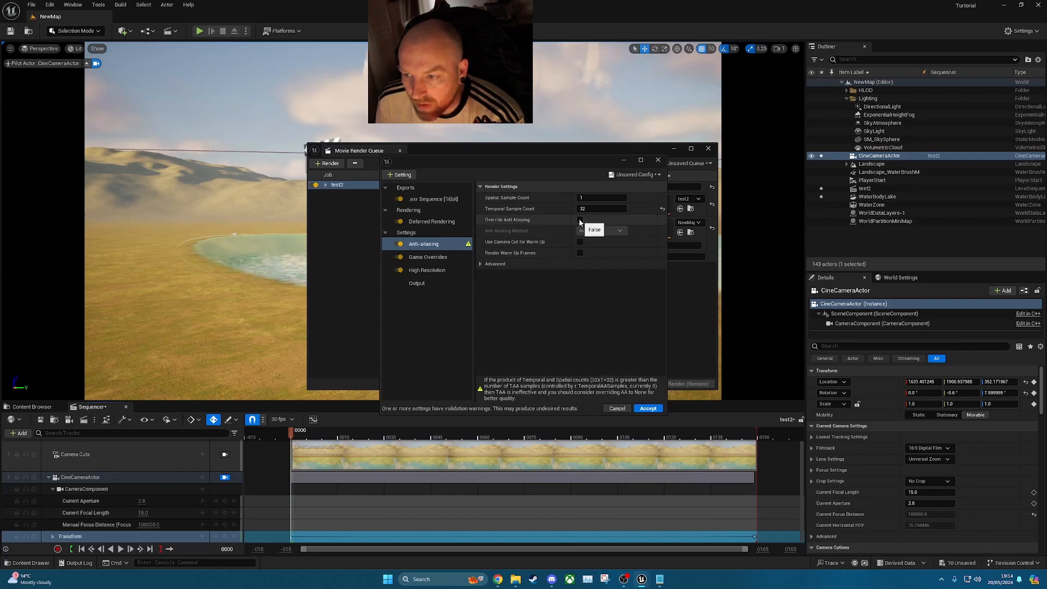
pyautogui.click(579, 220)
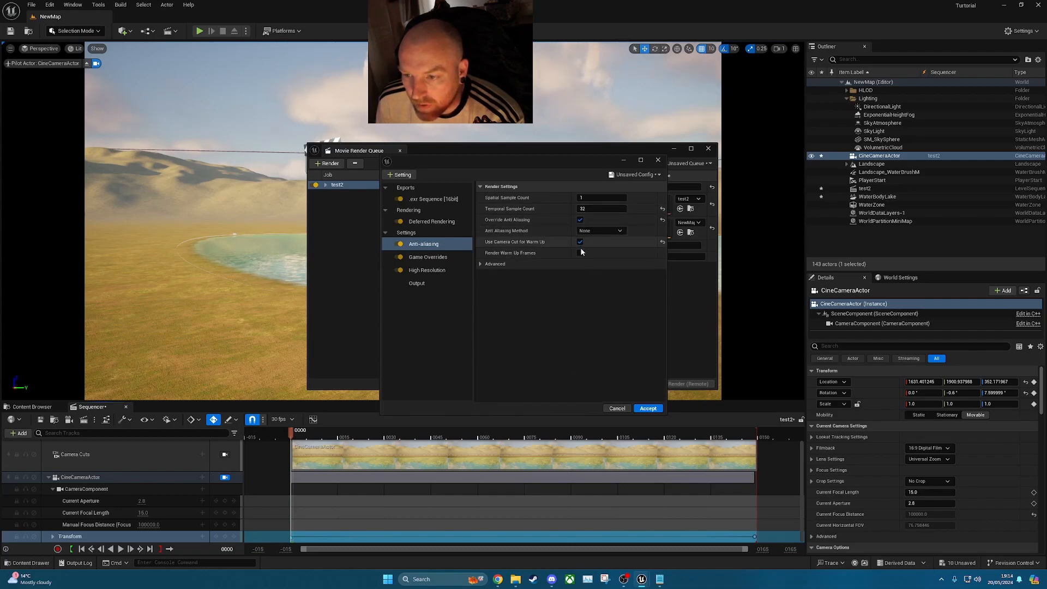
pyautogui.click(579, 252)
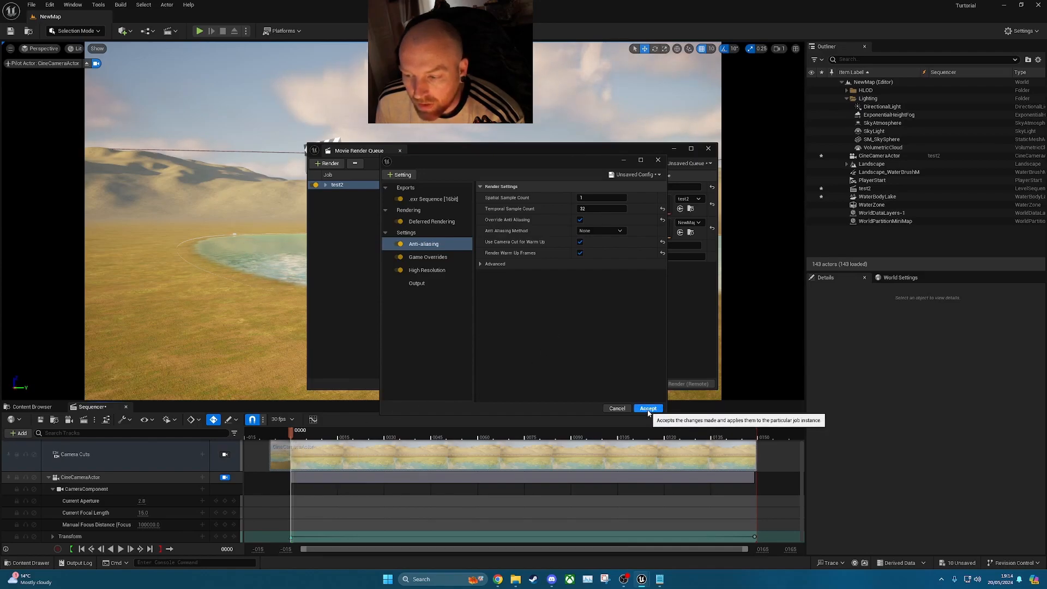
# Step: Accept the render settings and start a local render of the test2 job
pyautogui.click(647, 408)
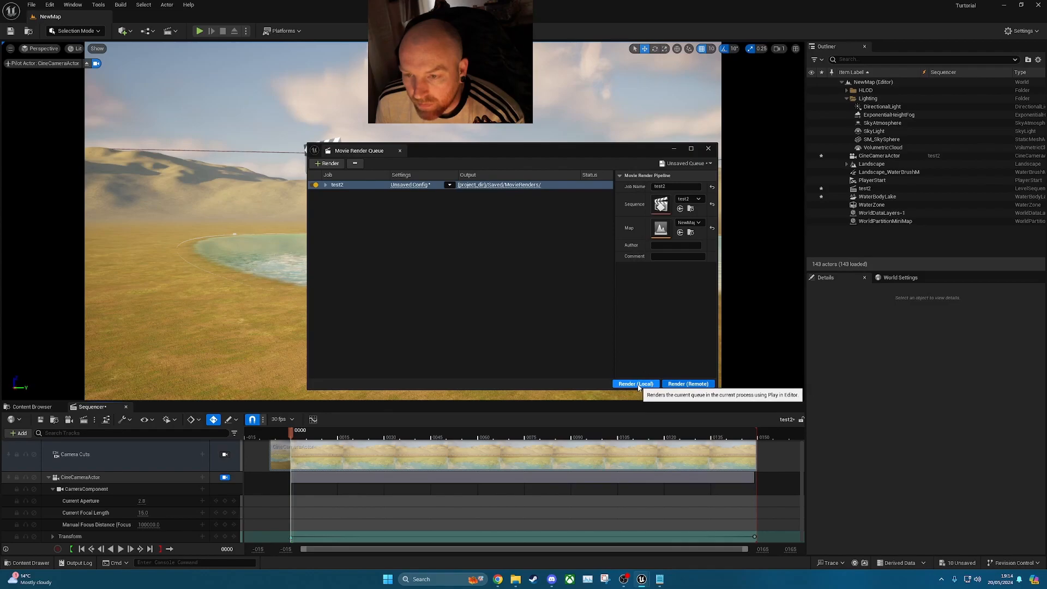
pyautogui.click(634, 383)
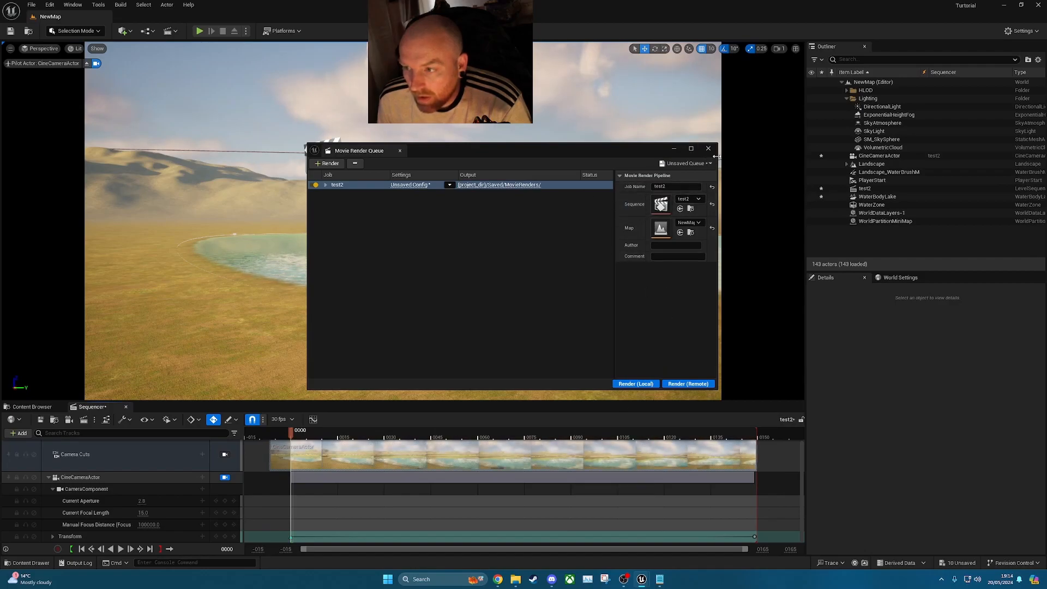
# Step: Bring up Notepad and select the saved 'r.water.waterinfo.rendermethod 2' command line
pyautogui.click(708, 147)
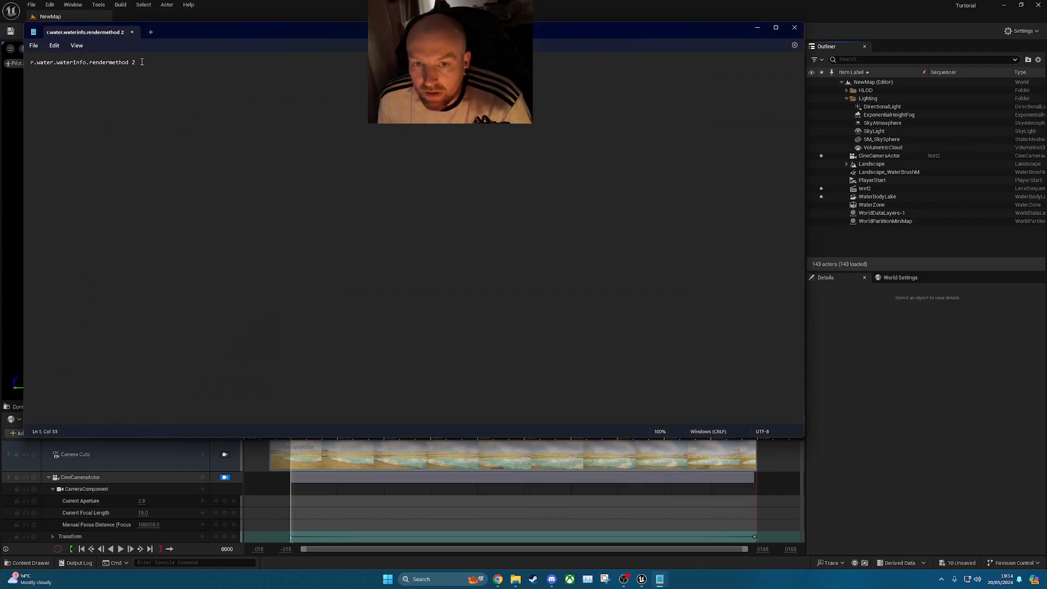
pyautogui.tripleClick(80, 62)
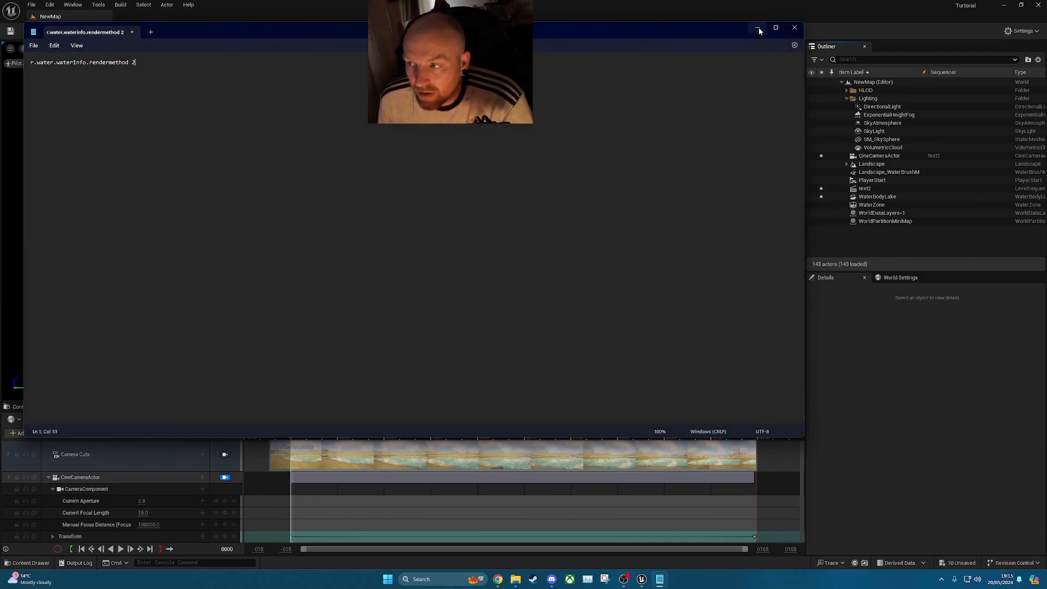
pyautogui.moveTo(759, 28)
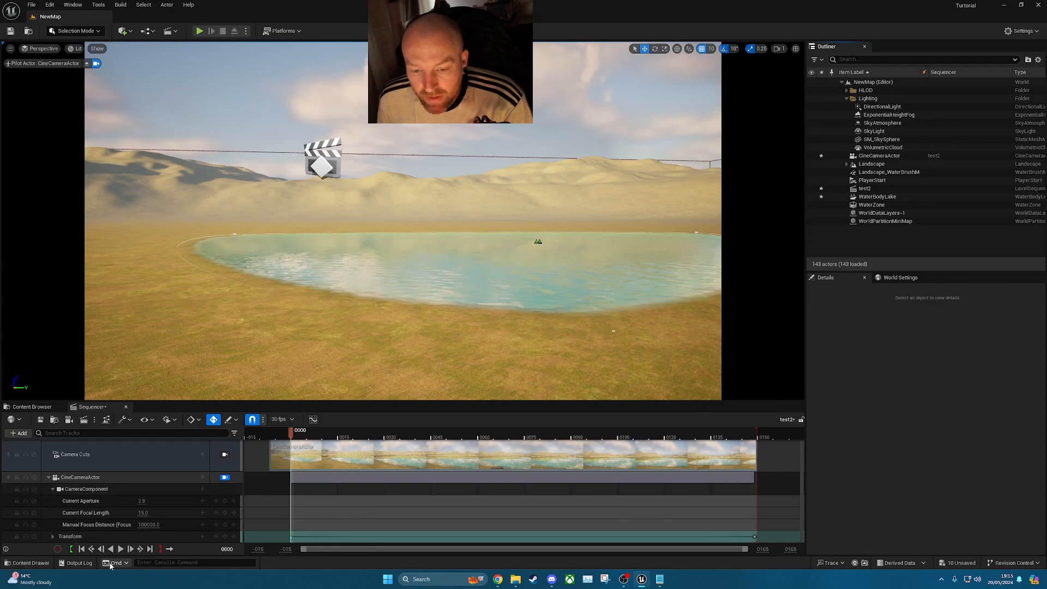
# Step: Enter 'r.water.waterinfo.rendermethod 2' in the Cmd console input
pyautogui.click(193, 562)
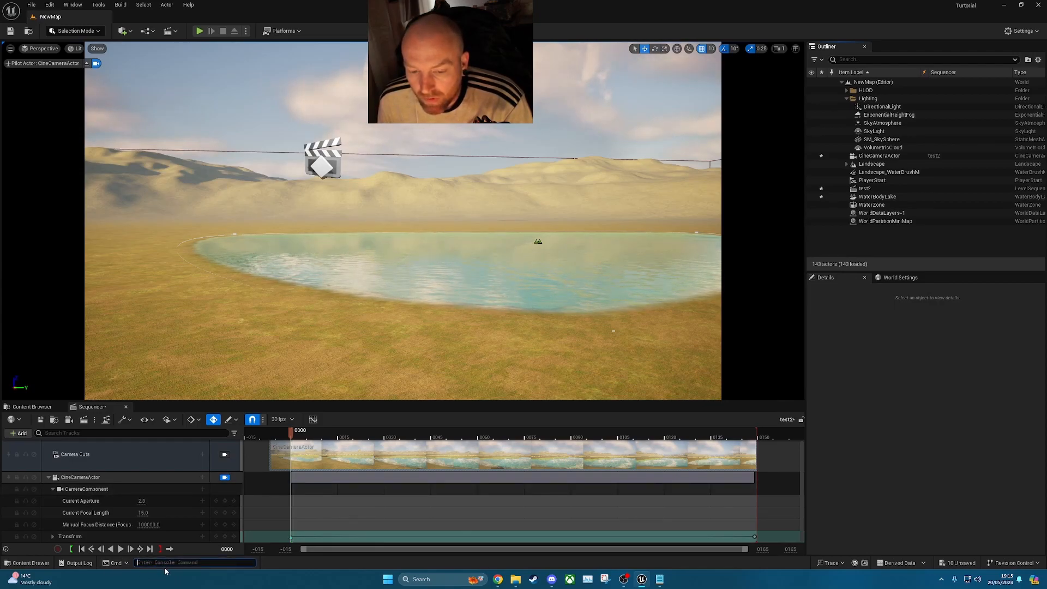
pyautogui.write('r.water.waterinfo.rendermethod 2')
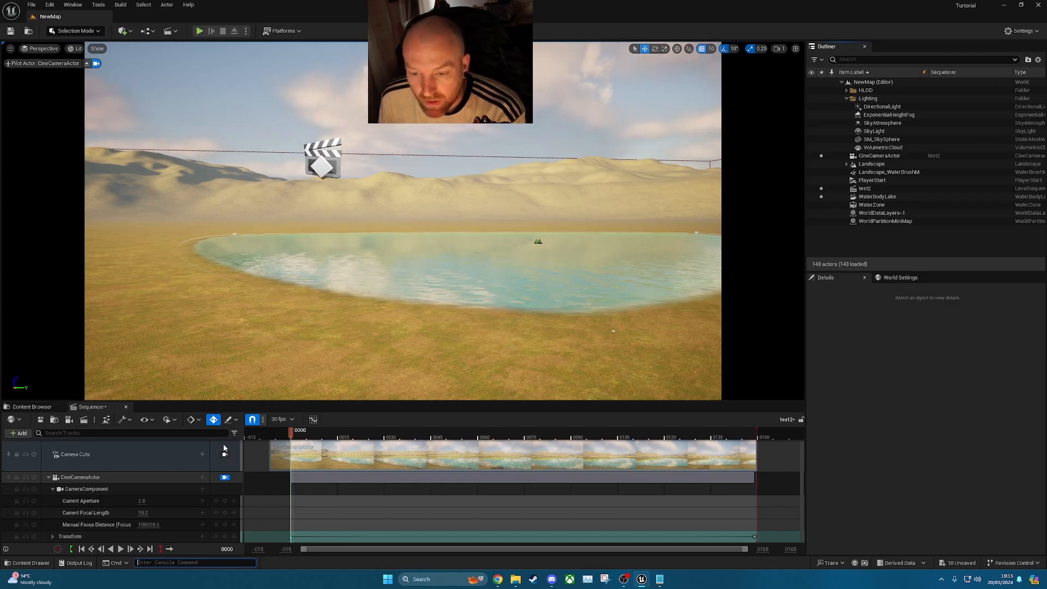
pyautogui.moveTo(83, 419)
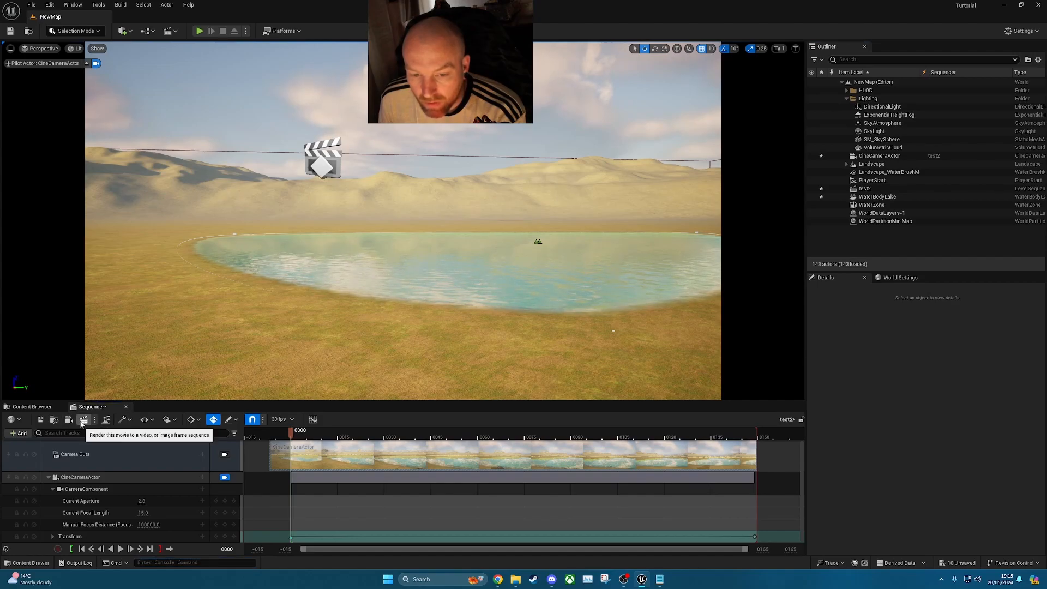
# Step: Render test2 locally via Movie Render Queue, then close the preview at about 13%
pyautogui.click(83, 420)
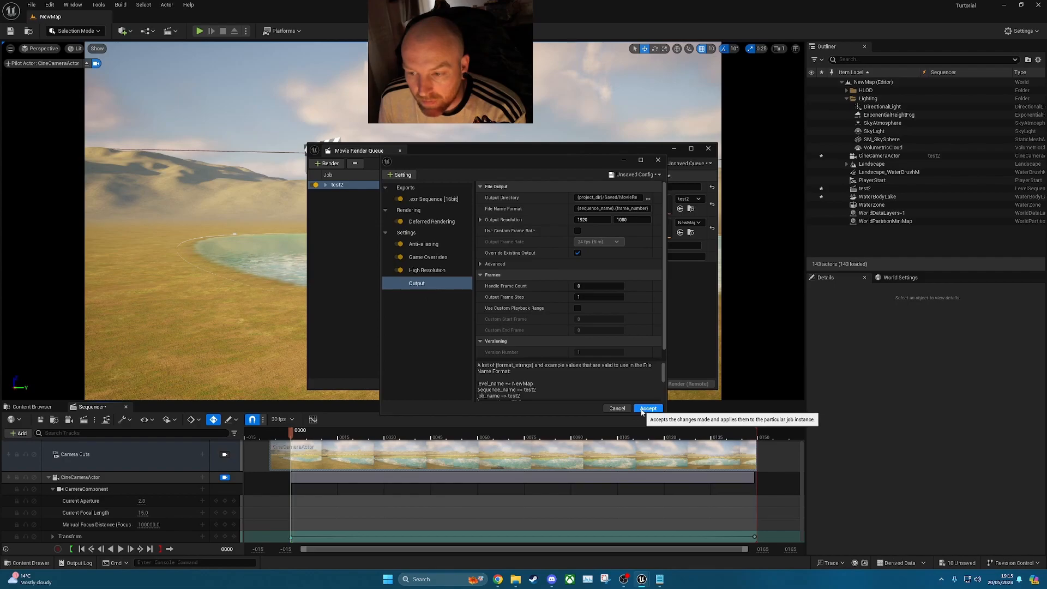
pyautogui.click(645, 407)
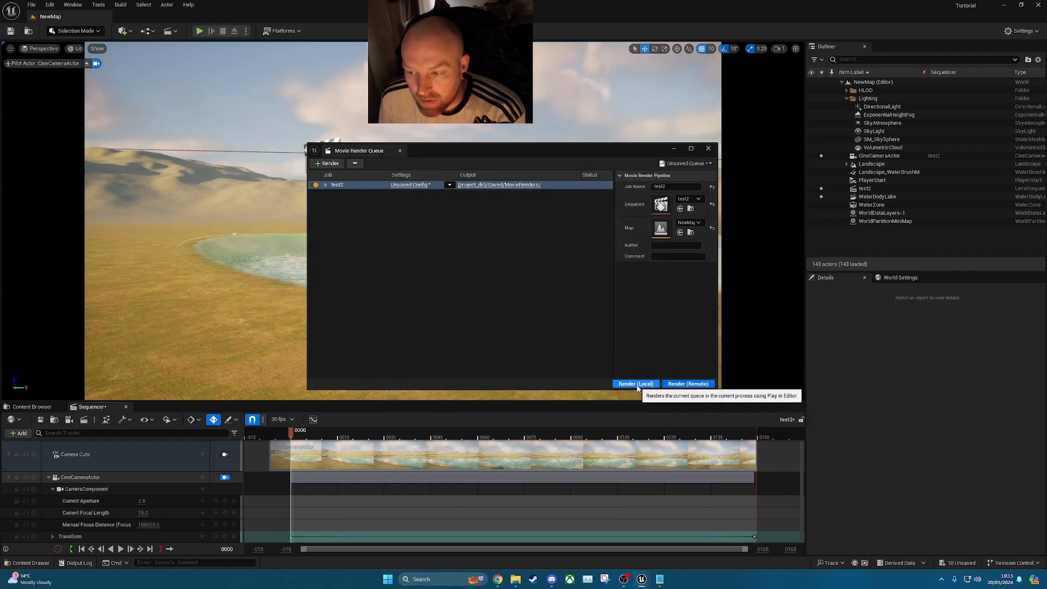
pyautogui.click(634, 383)
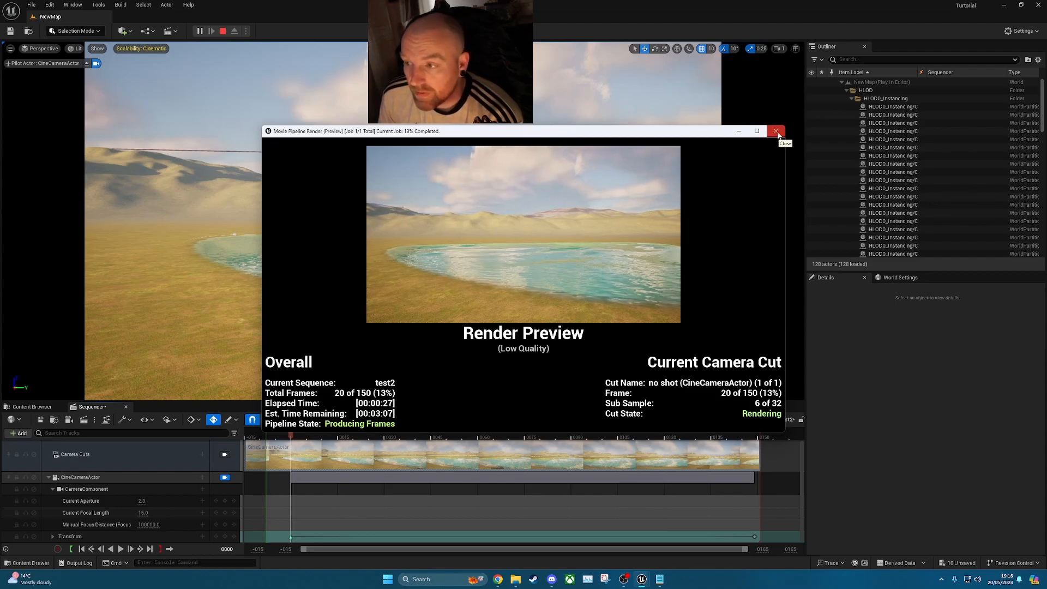
pyautogui.click(776, 131)
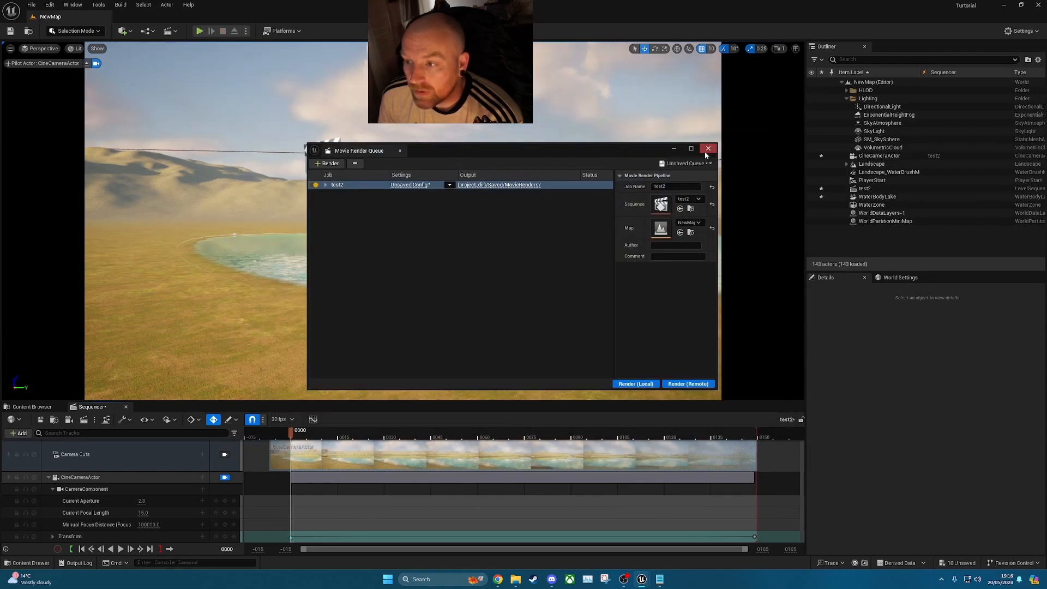